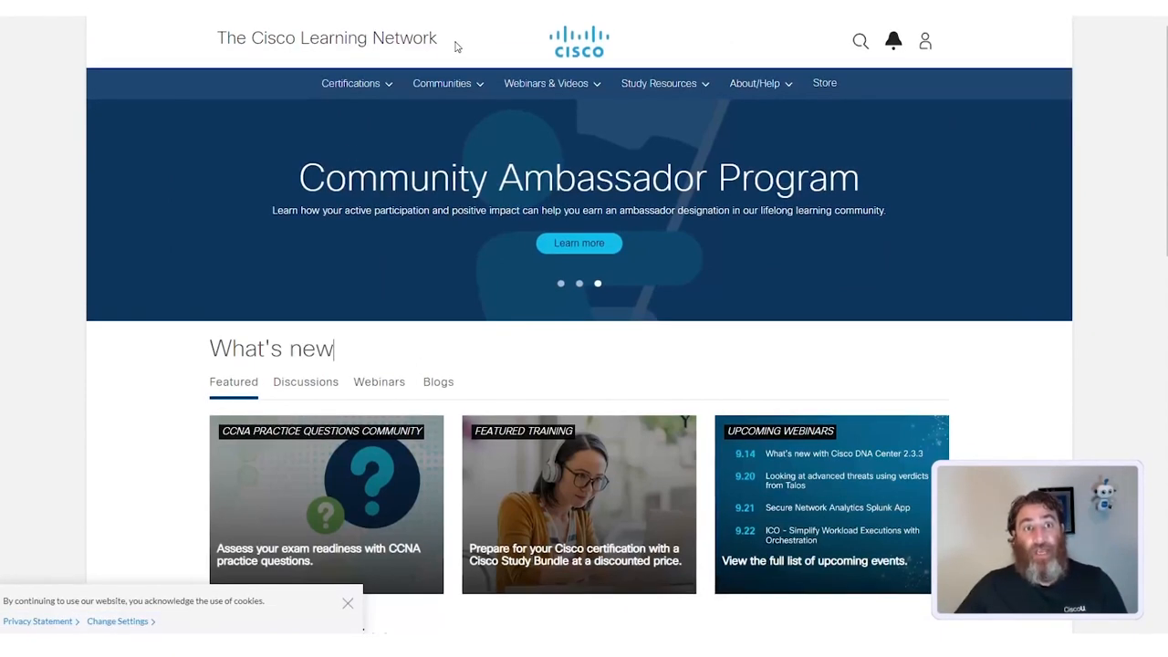
Go to the CCNA certification page and scroll to the 200-301 exam section and its Exam Topics link
click(351, 84)
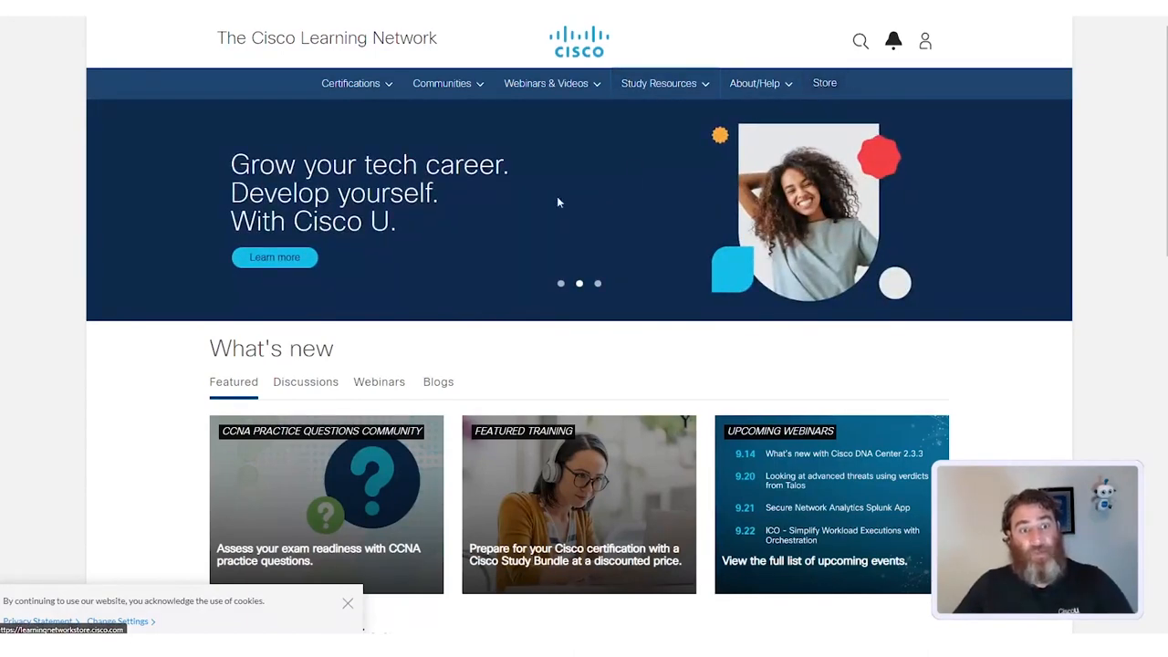
mouse_move(350, 84)
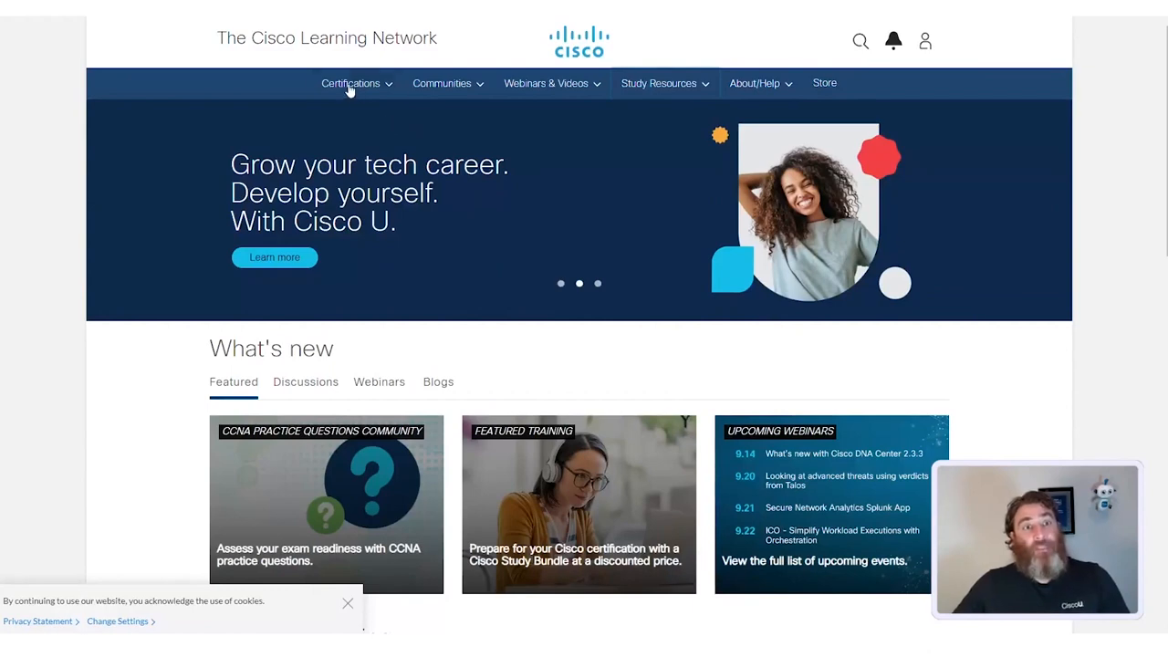
click(351, 84)
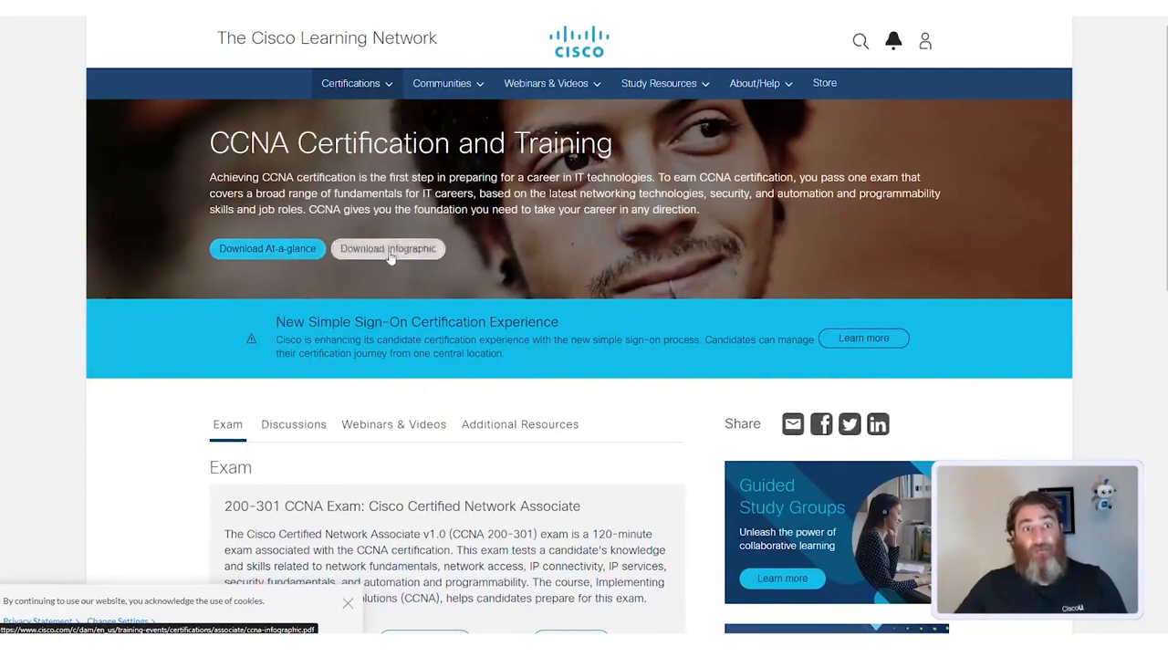
scroll(down, 3)
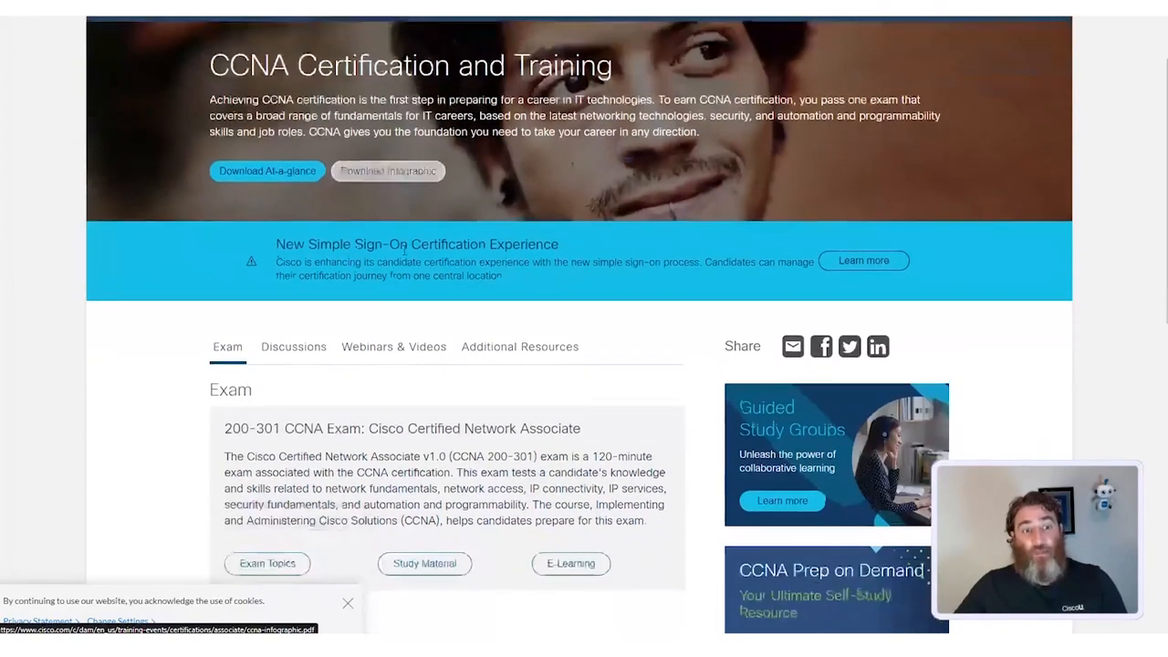
scroll(down, 3)
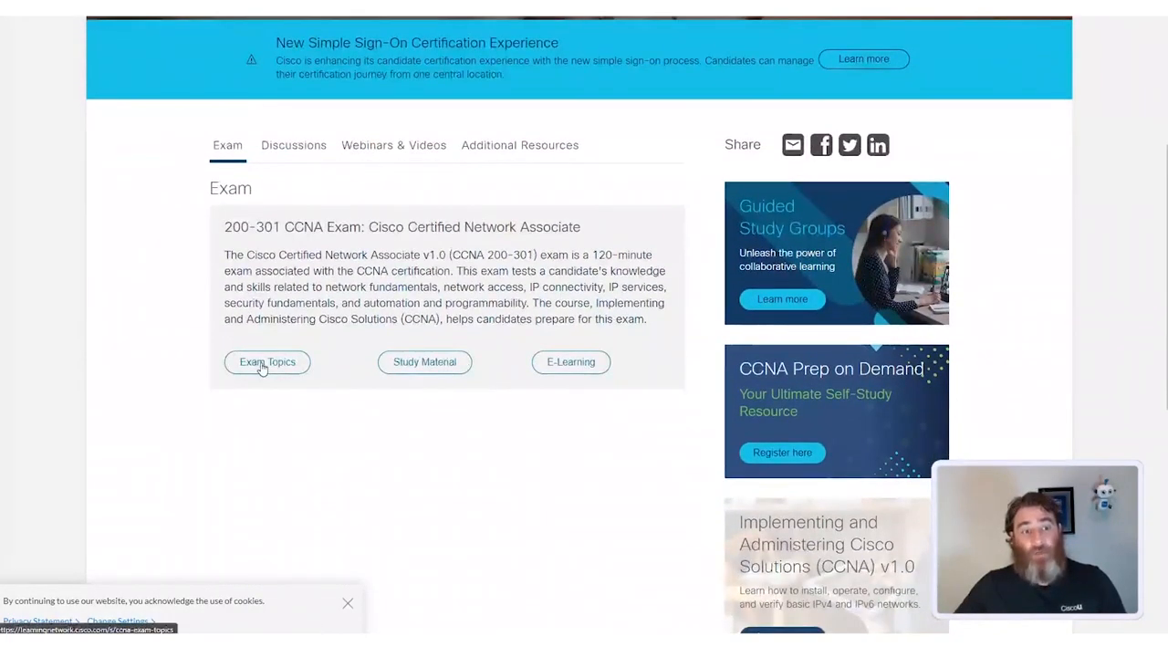
click(267, 362)
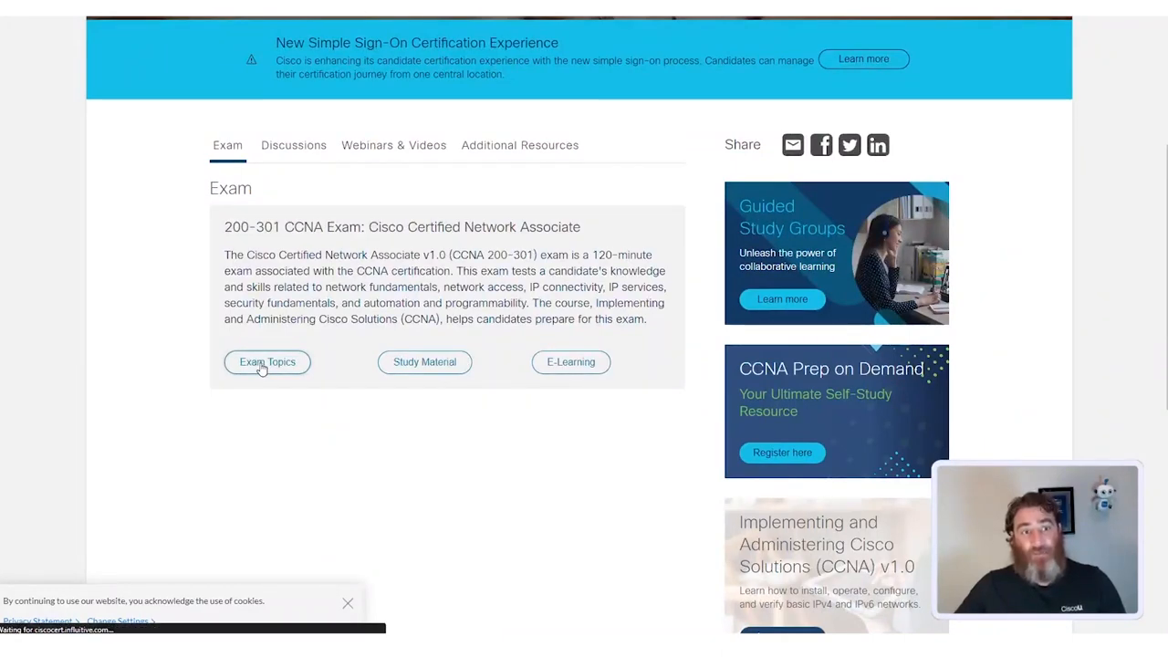
Load the 200-301 CCNA Exam Topics page and view the exam description with its six domains
click(267, 361)
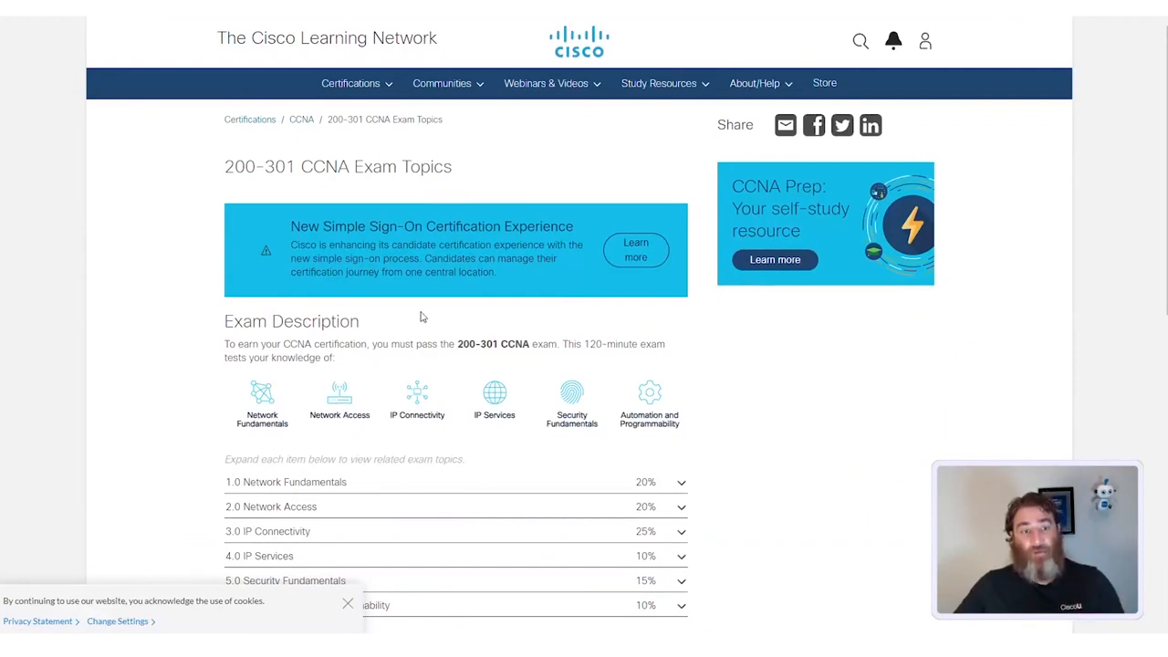
mouse_move(471, 322)
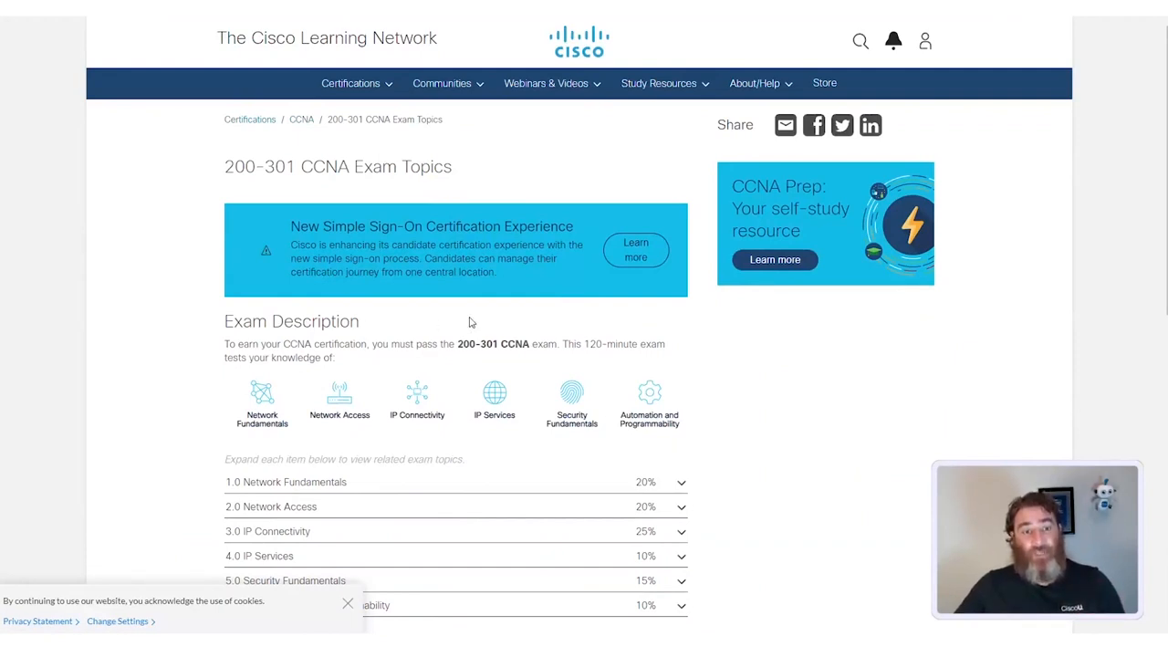
scroll(down, 3)
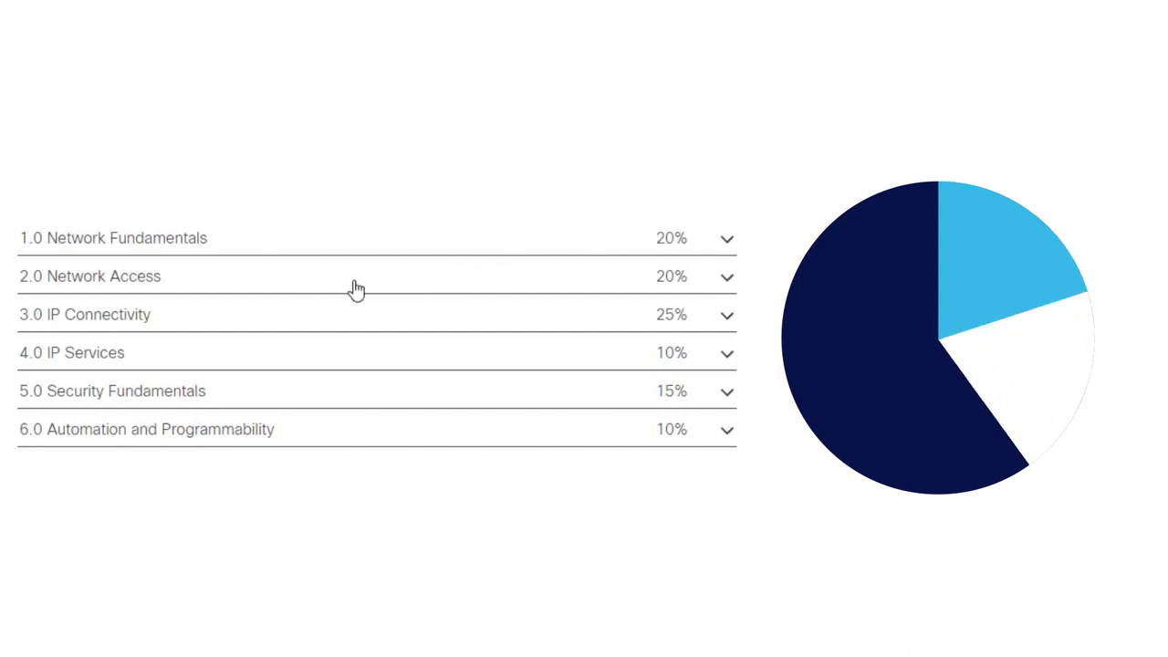
mouse_move(303, 325)
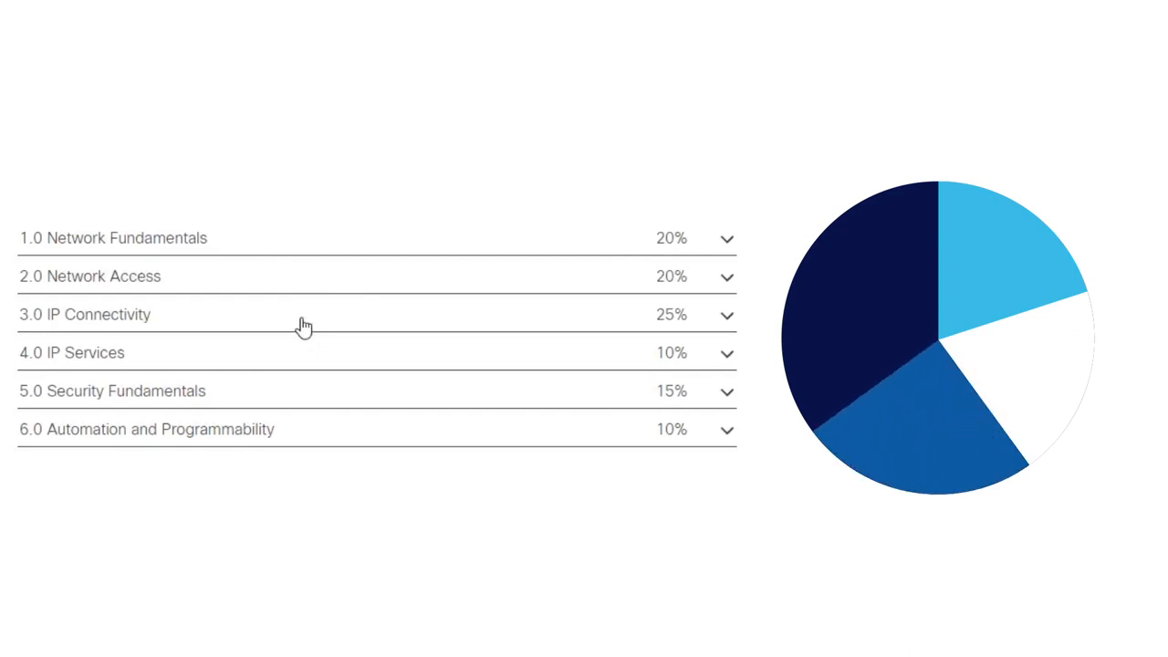
mouse_move(283, 365)
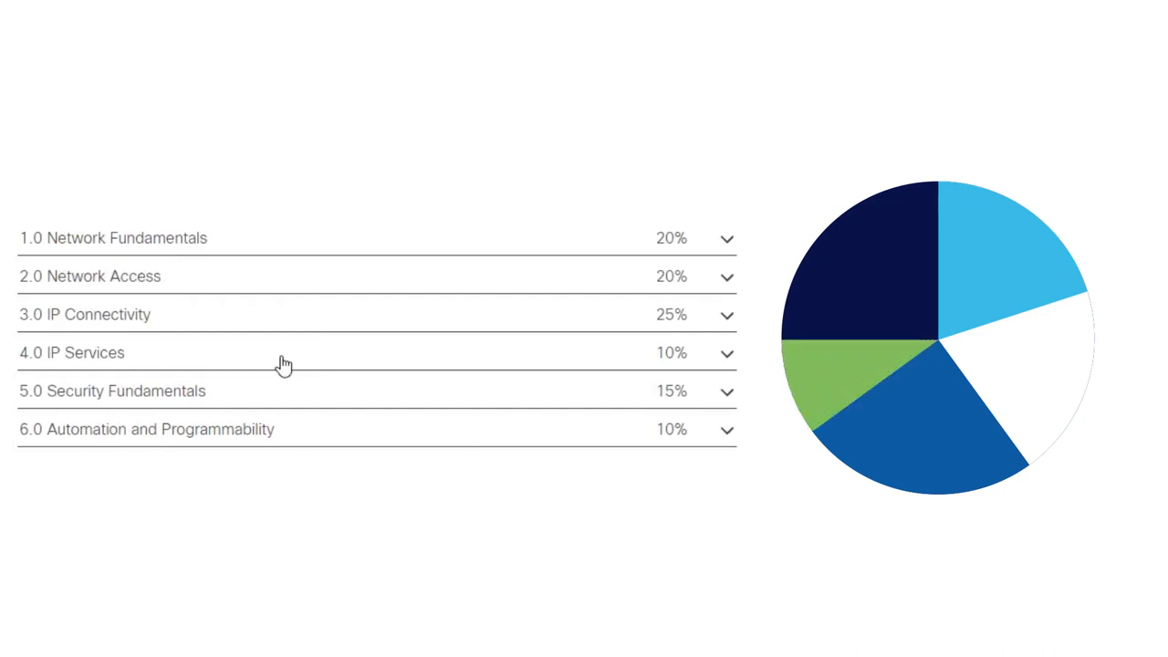
mouse_move(270, 398)
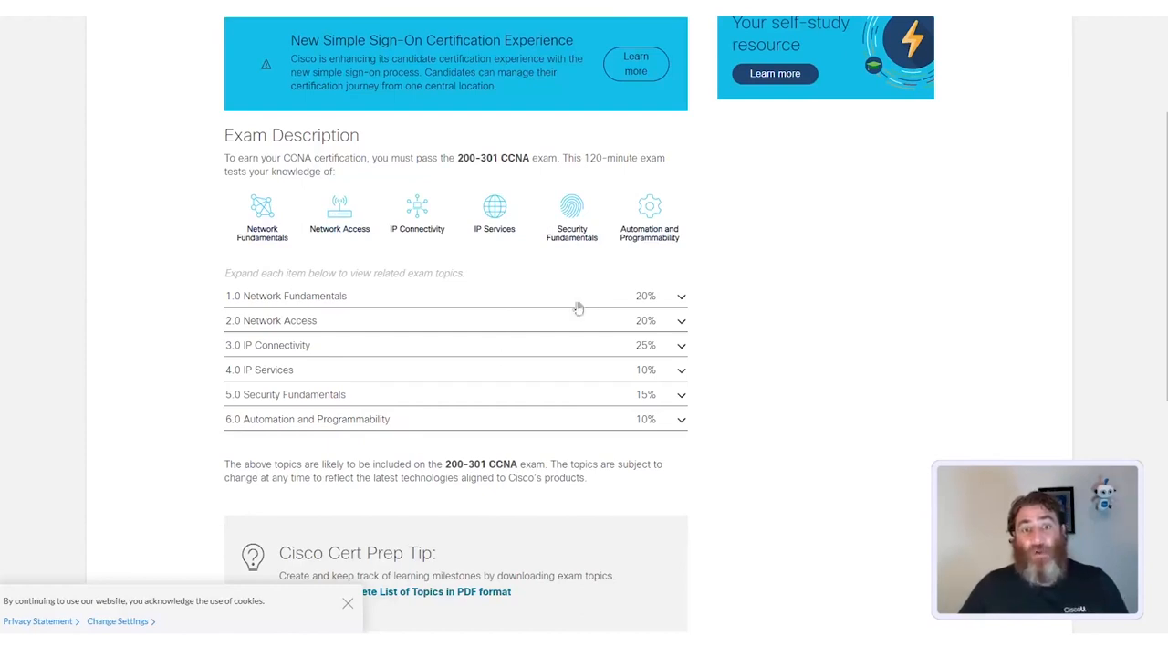
Expand 1.0 Network Fundamentals and scroll through its subtopics 1.1 to 1.13
click(679, 295)
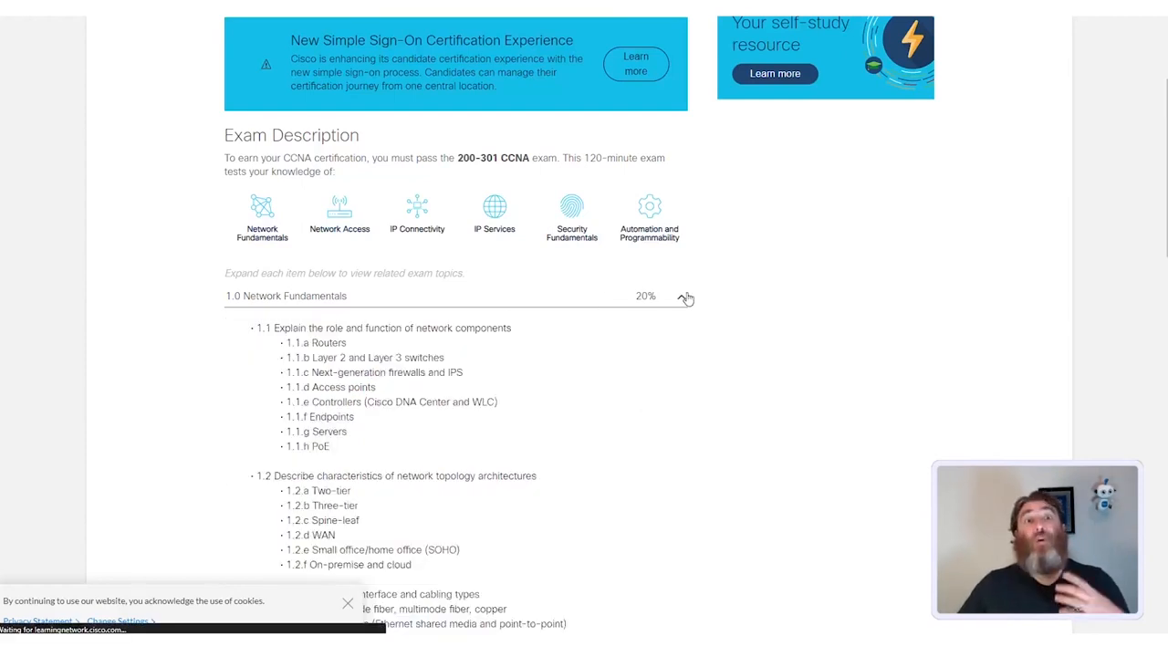
click(681, 295)
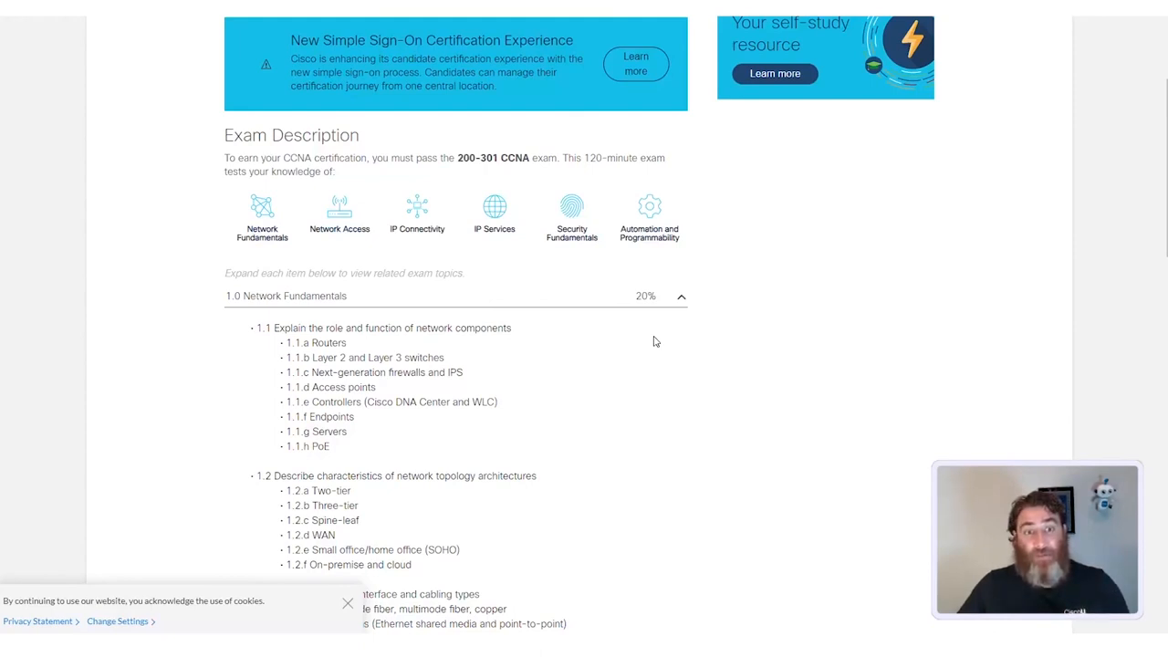
scroll(down, 3)
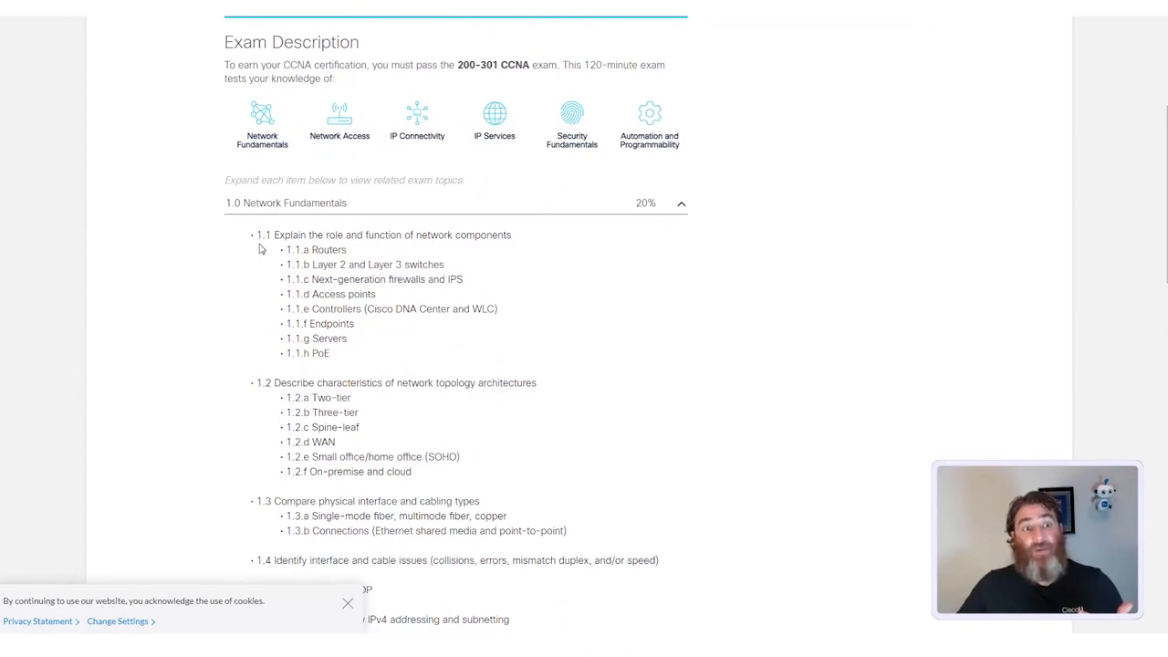
scroll(down, 3)
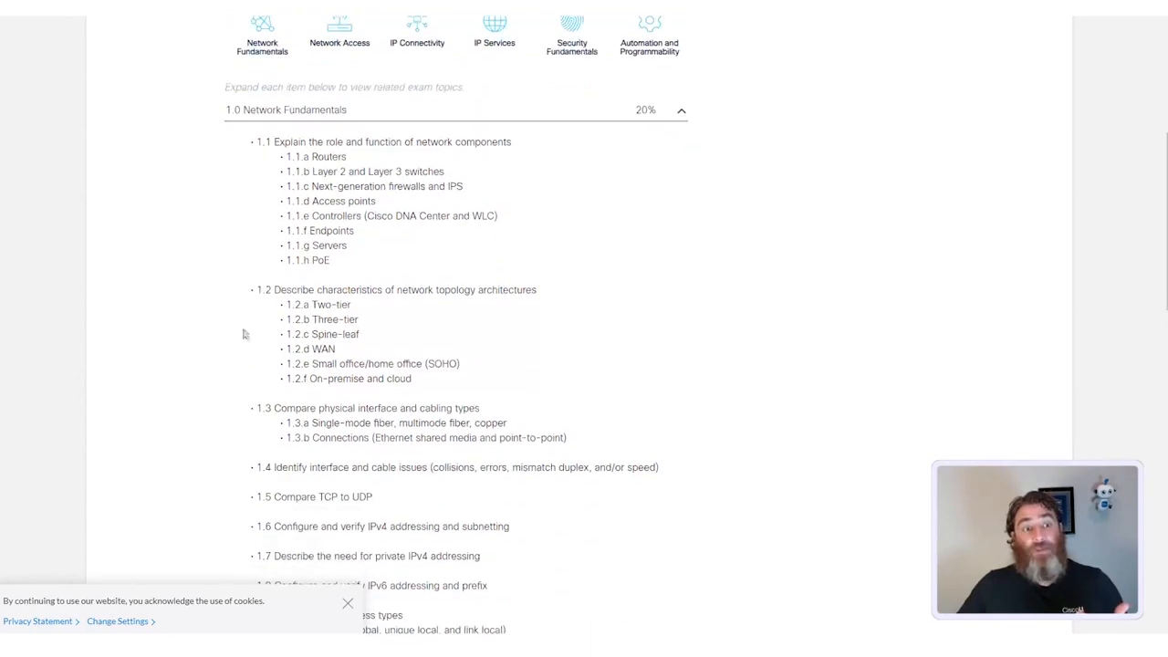
scroll(down, 3)
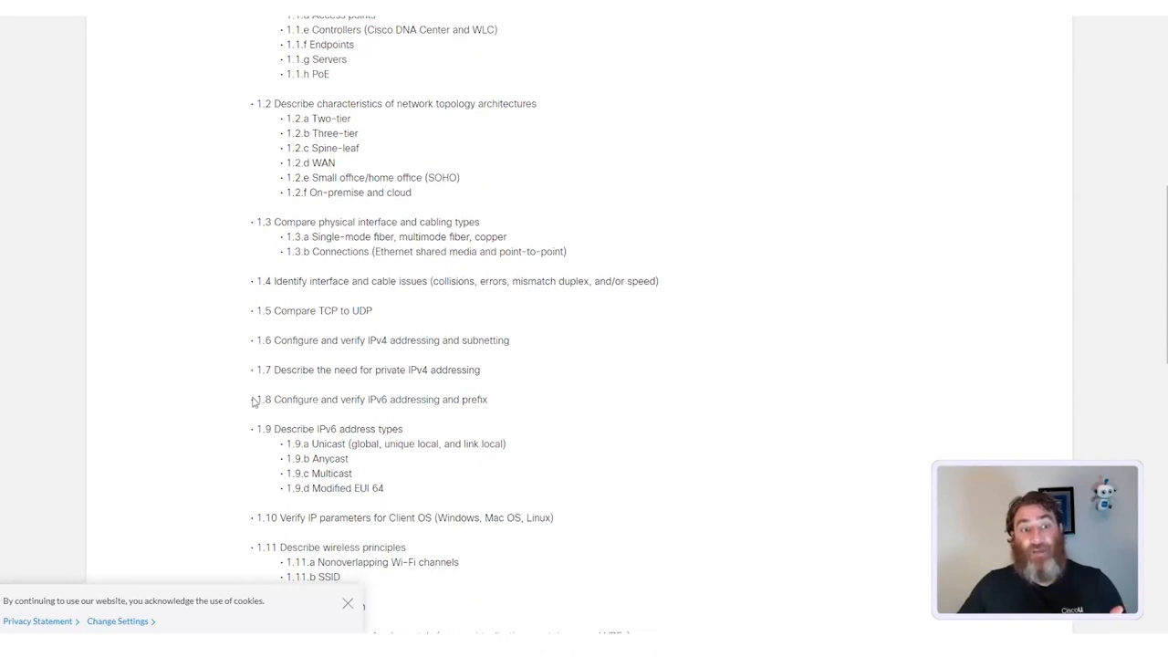
scroll(down, 3)
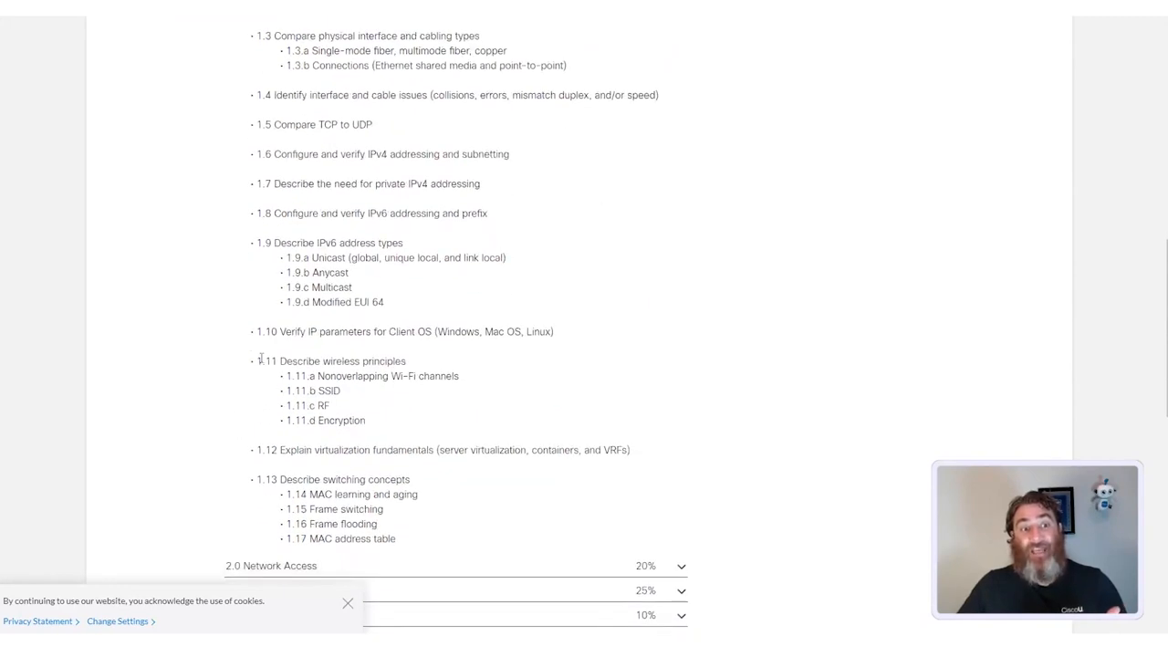
mouse_move(694, 289)
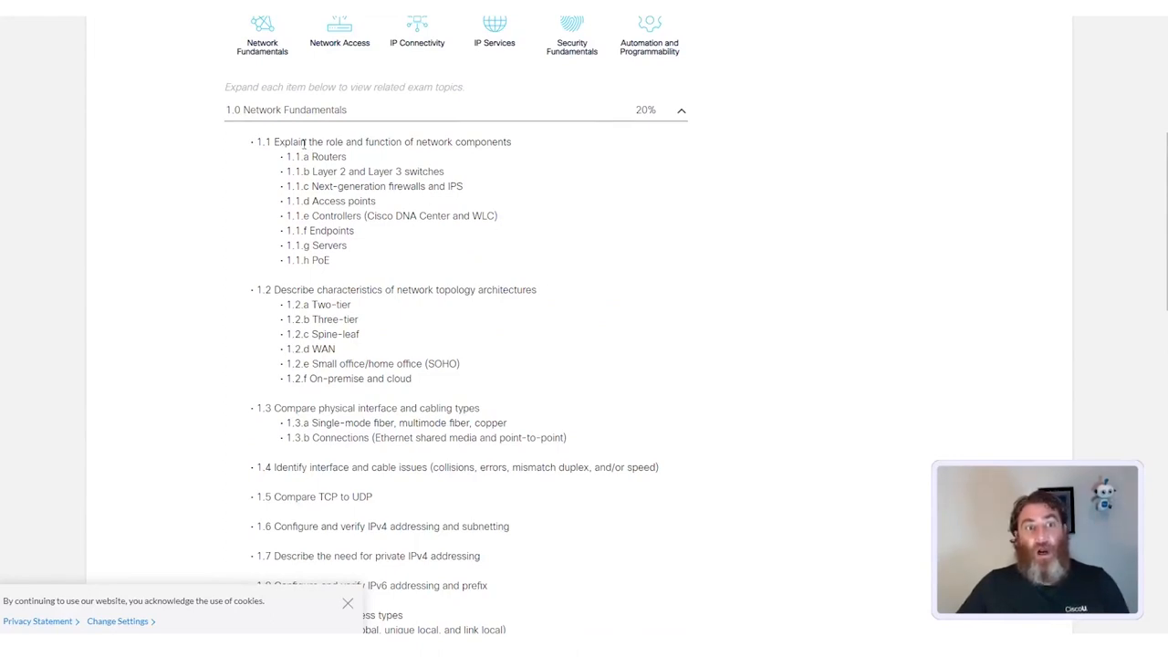
scroll(down, 3)
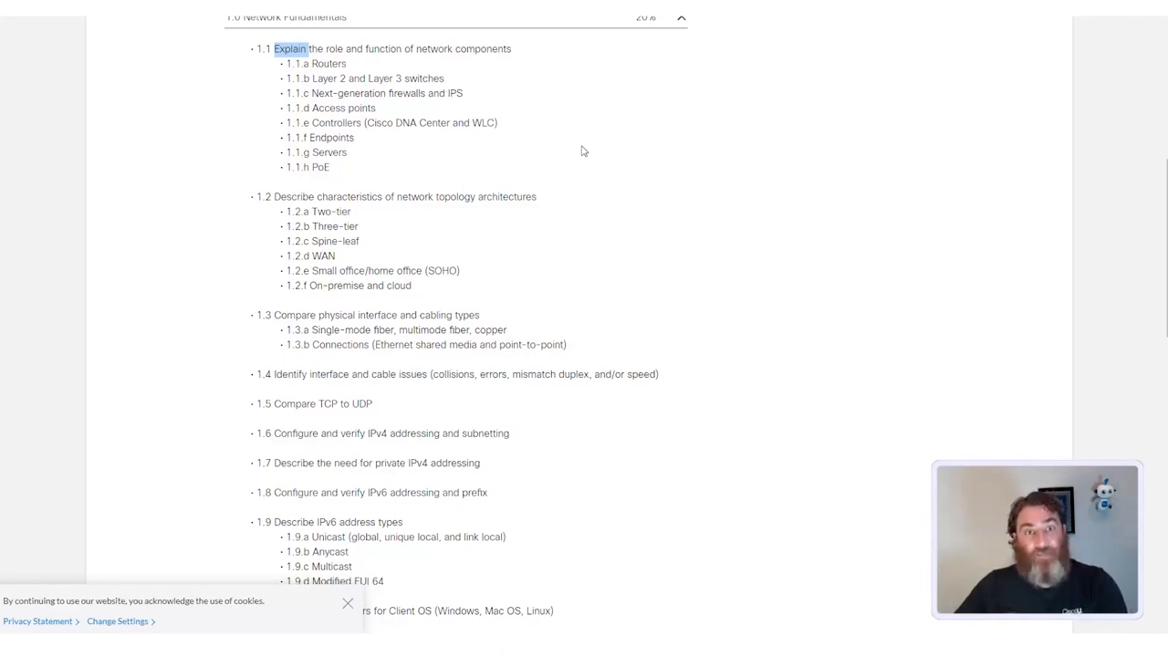
mouse_move(584, 153)
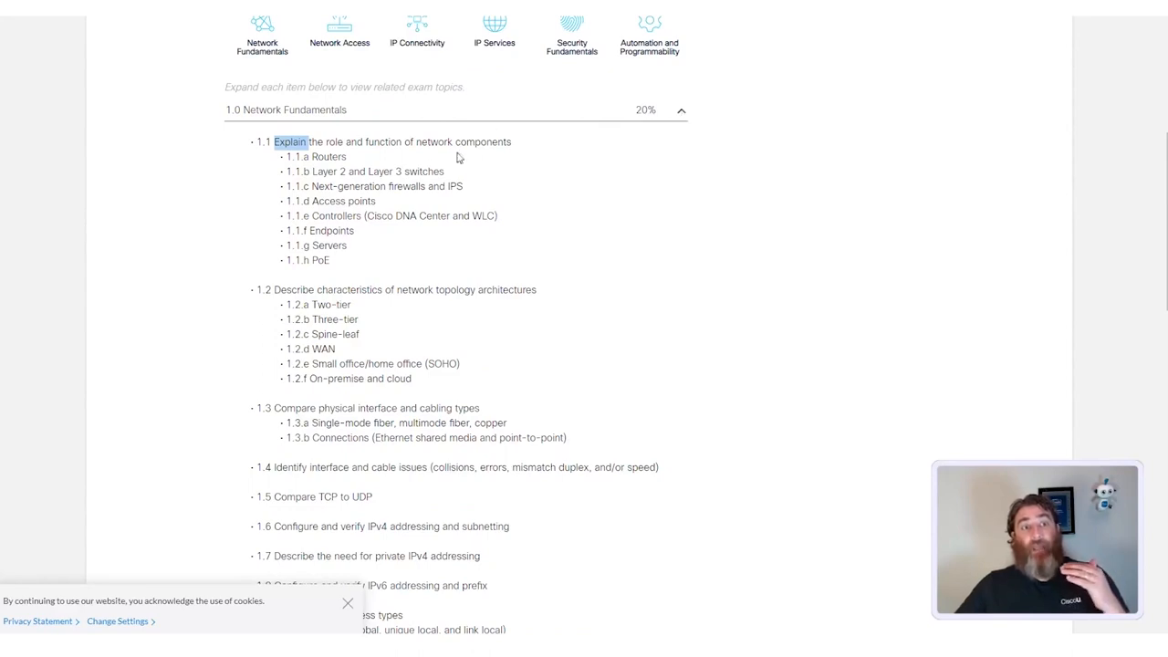
mouse_move(575, 183)
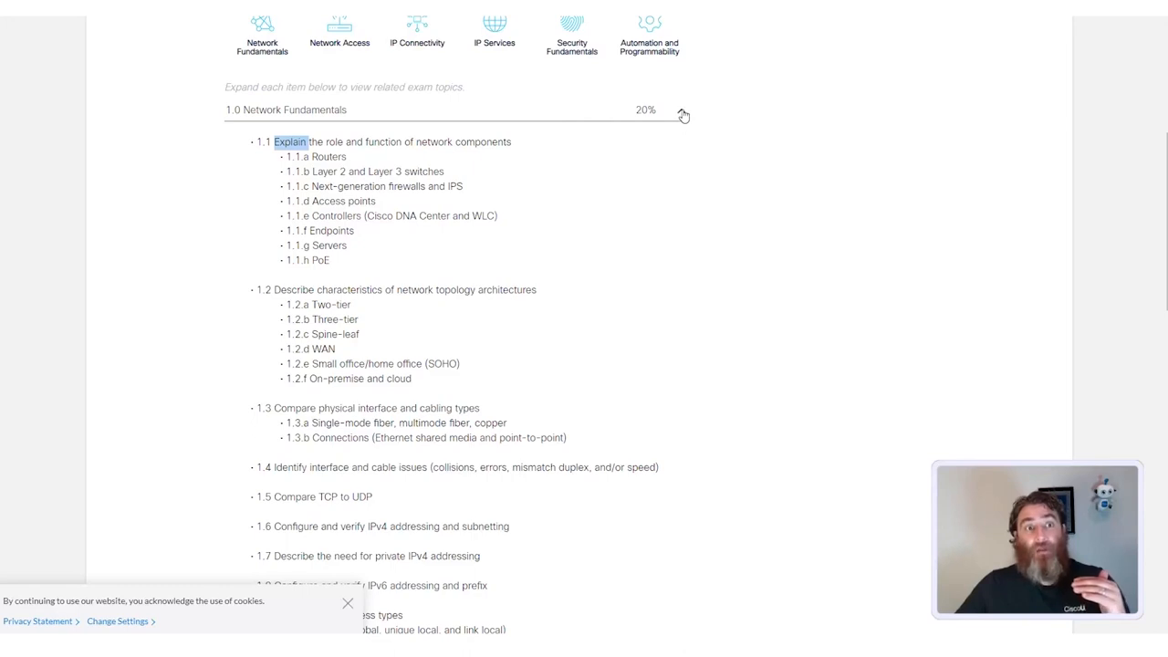
Collapse Network Fundamentals, expand 2.0 Network Access and highlight words like Configure and verify in topic 2.1
click(681, 110)
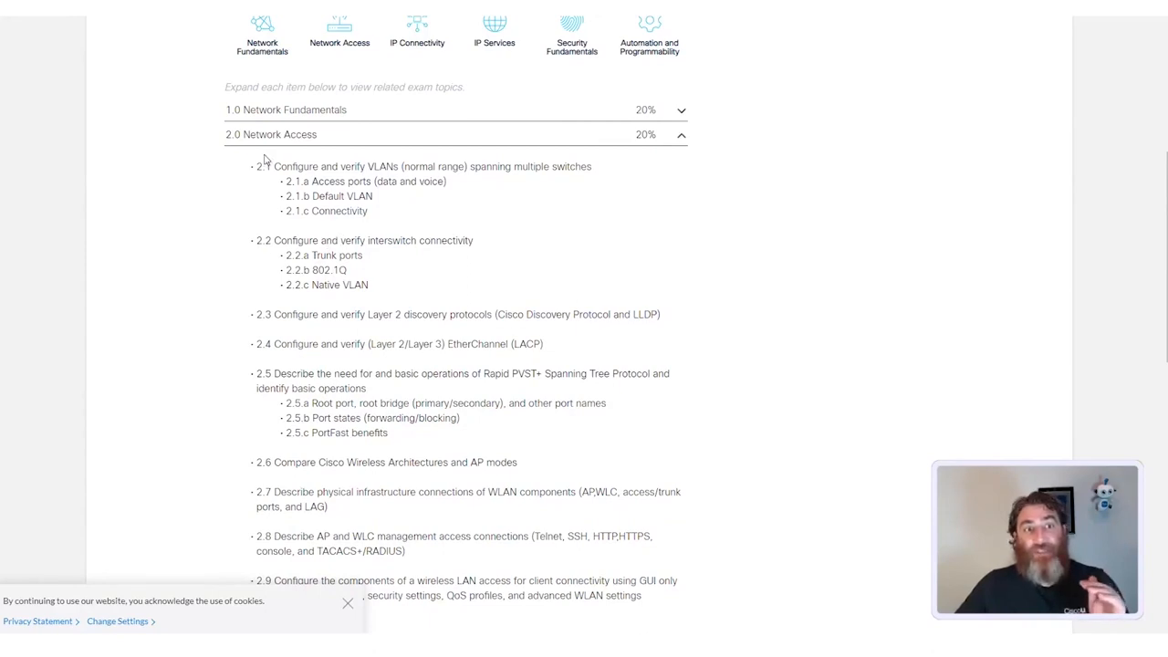
double_click(295, 166)
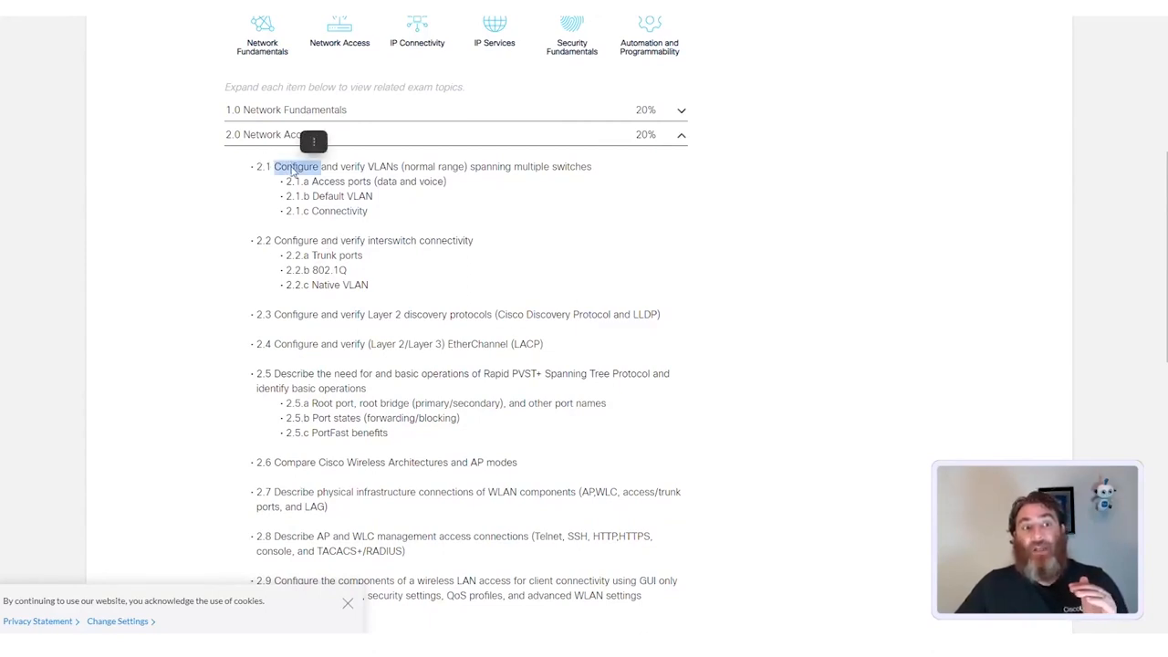
double_click(350, 166)
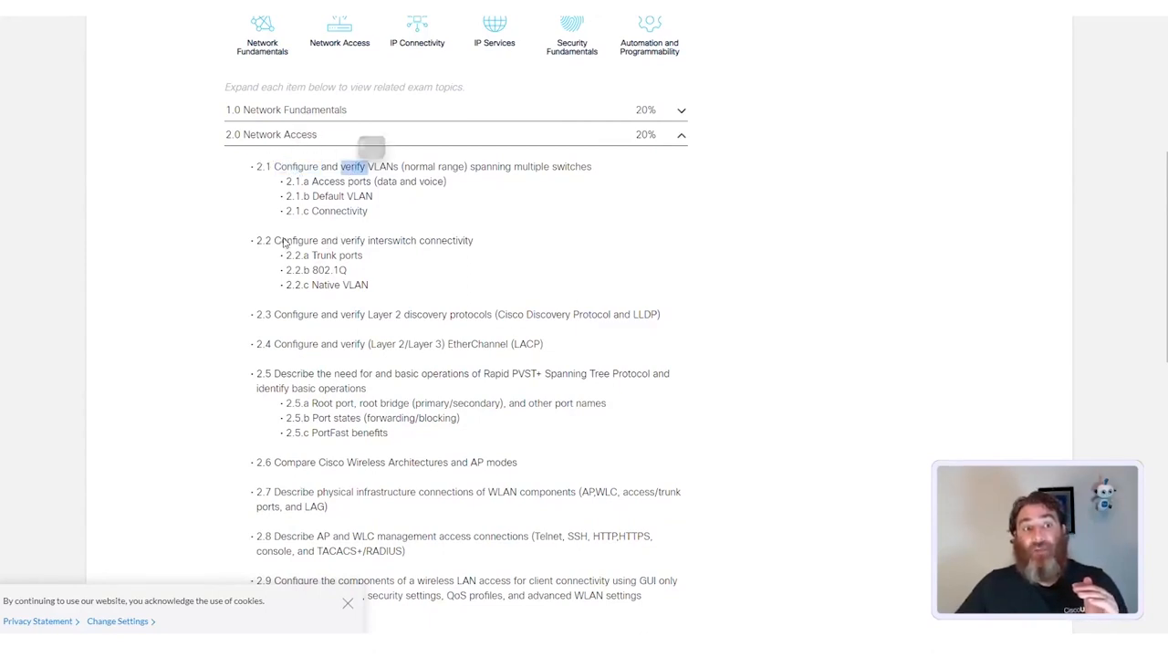
double_click(353, 241)
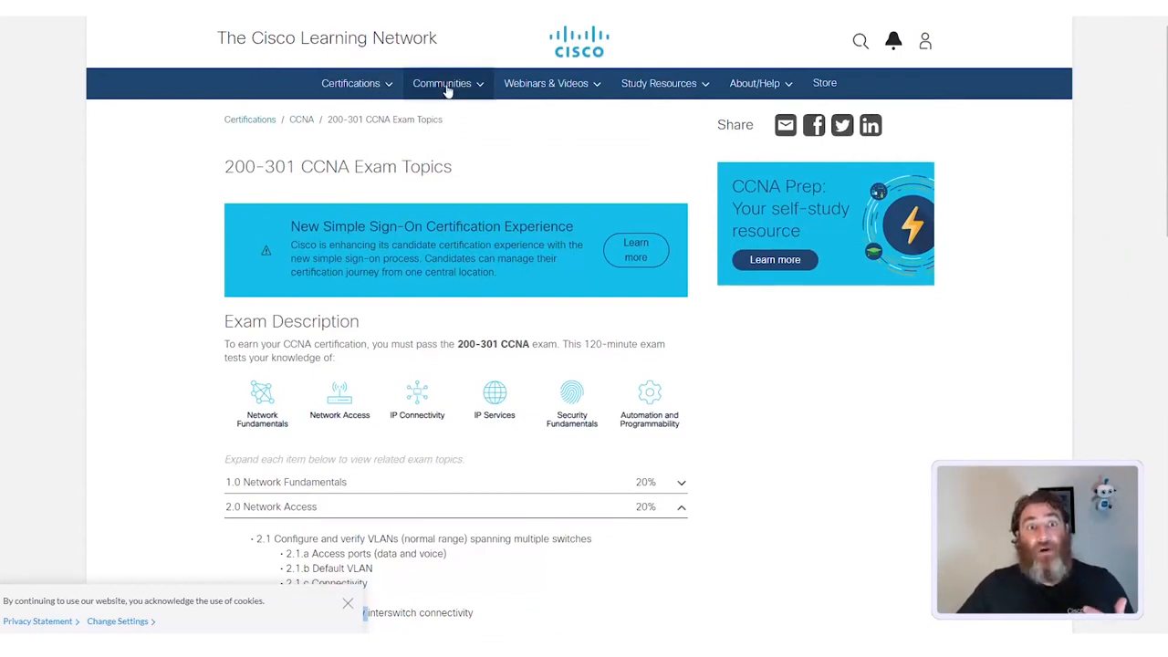
Choose CCNA Certification from the Communities menu to reach its community page
click(442, 84)
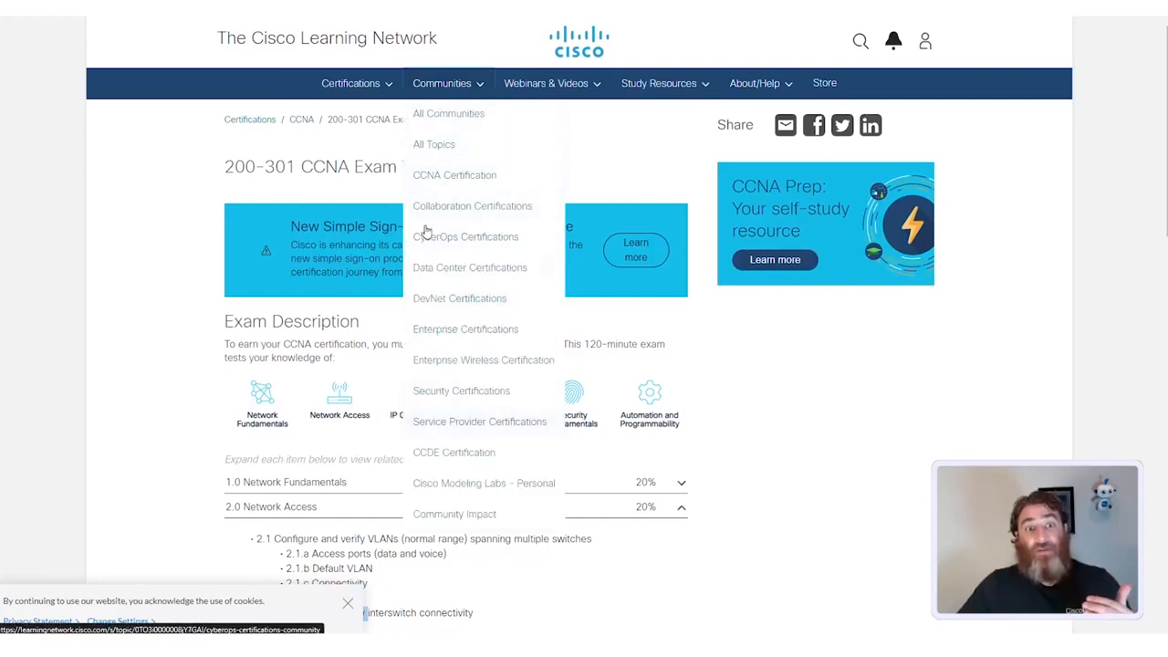
click(454, 175)
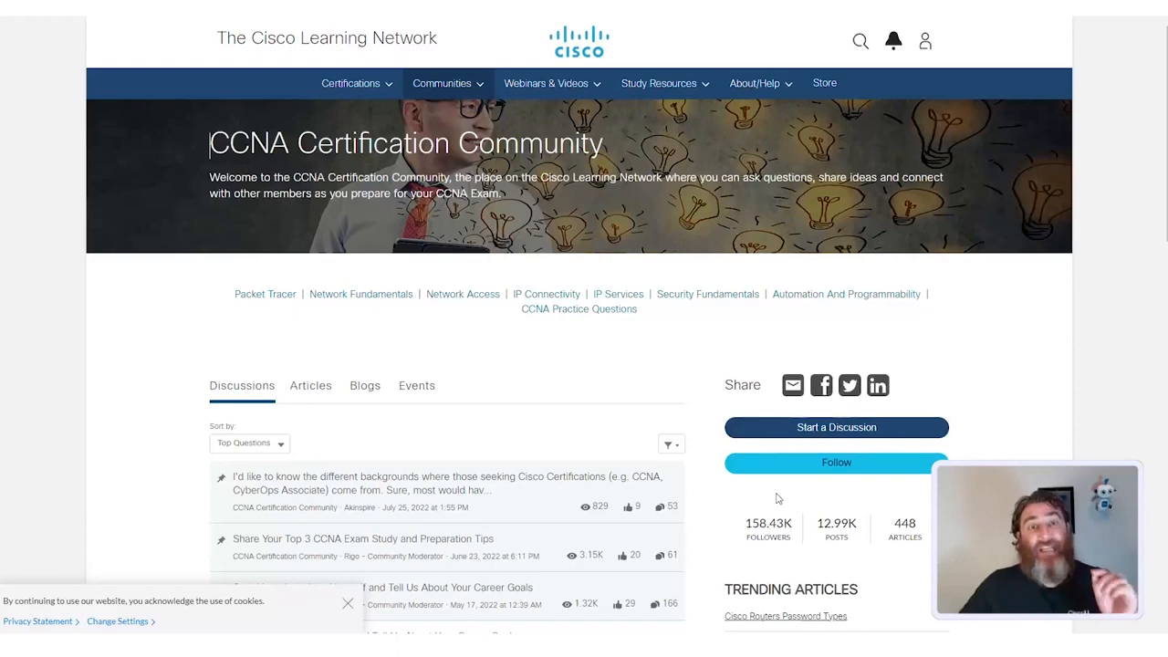
mouse_move(610, 358)
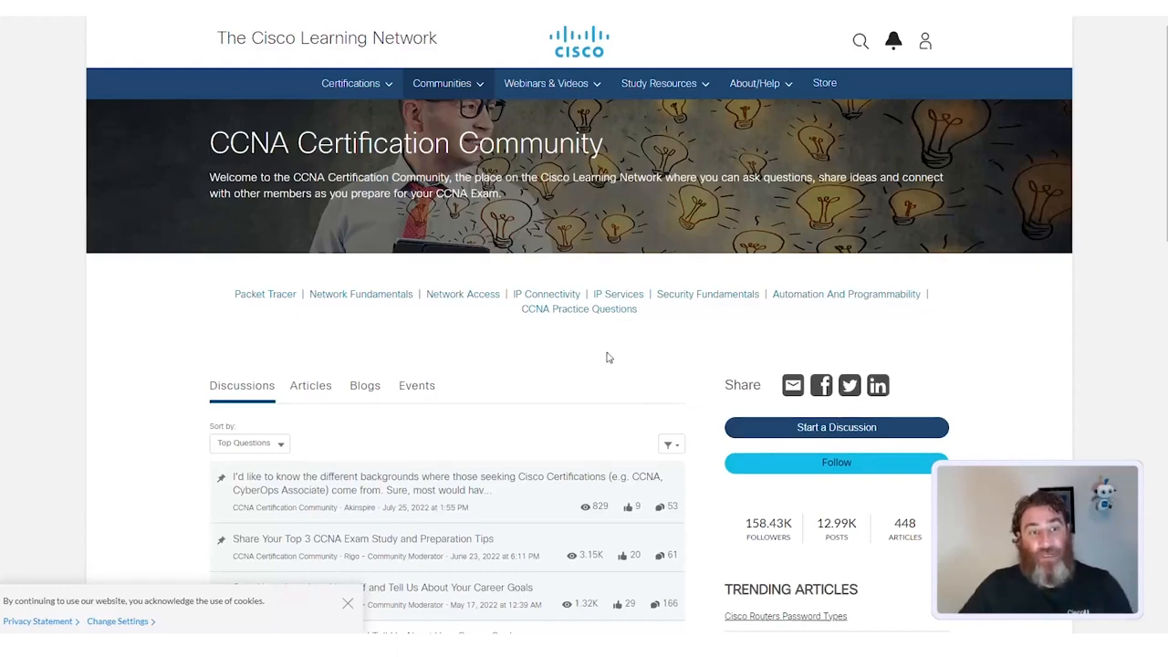
Scroll to the Discussions section and show the Sort by choices such as Top Questions
scroll(down, 3)
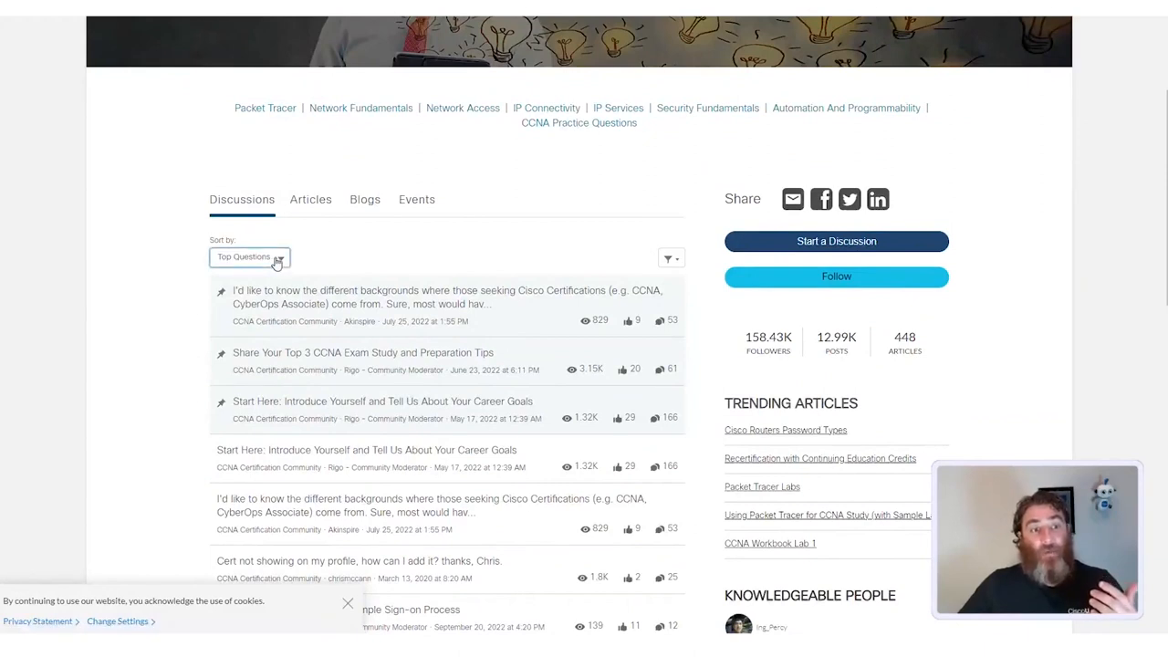
click(248, 255)
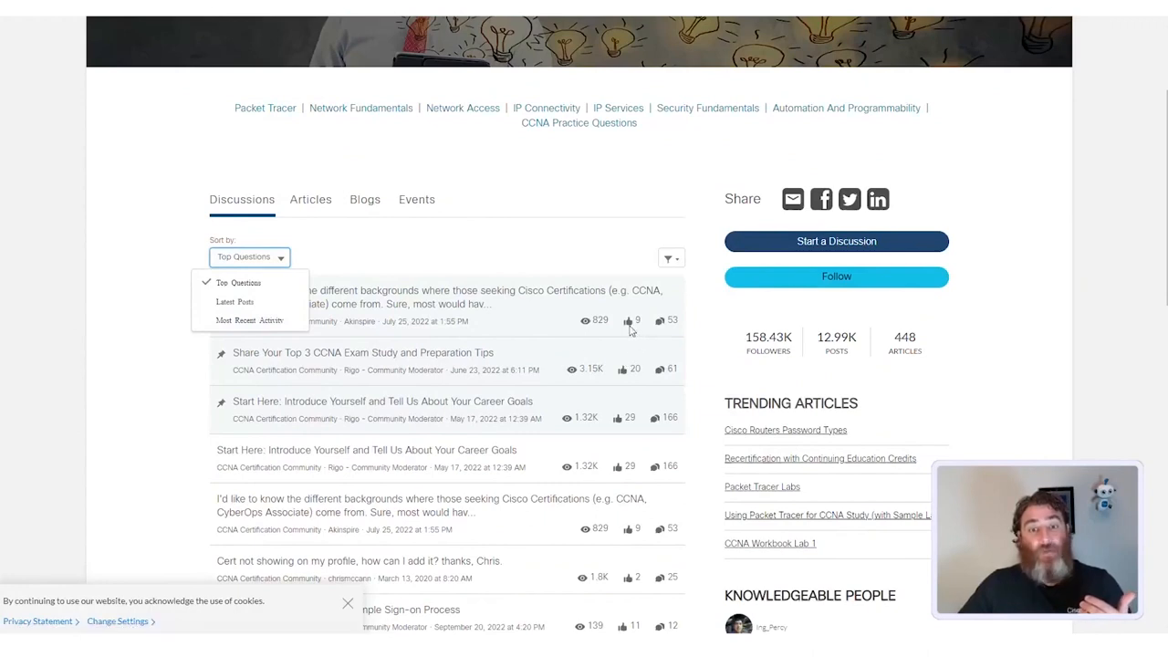
mouse_move(592, 325)
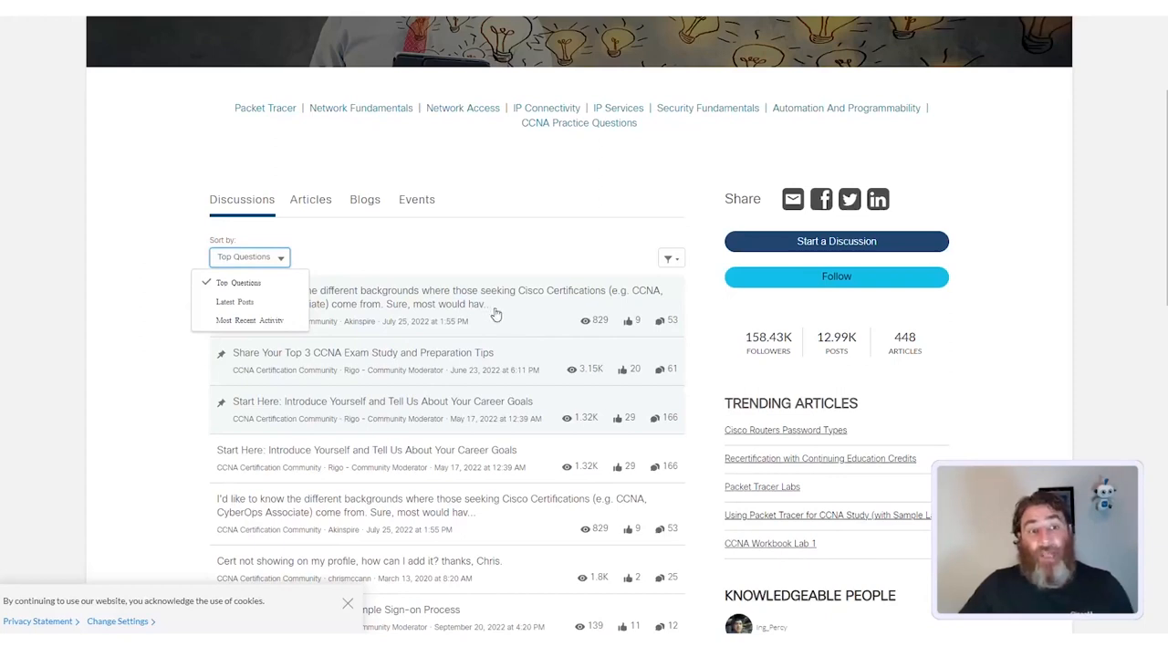
Browse the community's Articles, Blogs and Events sections, ending on the upcoming events
click(310, 199)
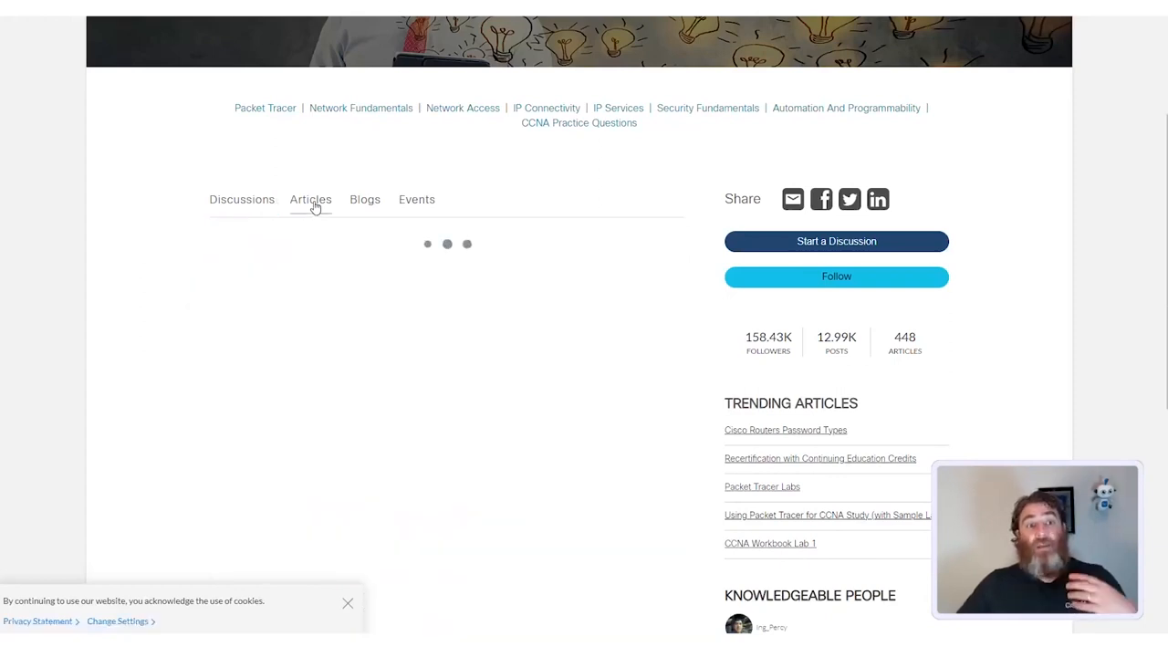
click(365, 199)
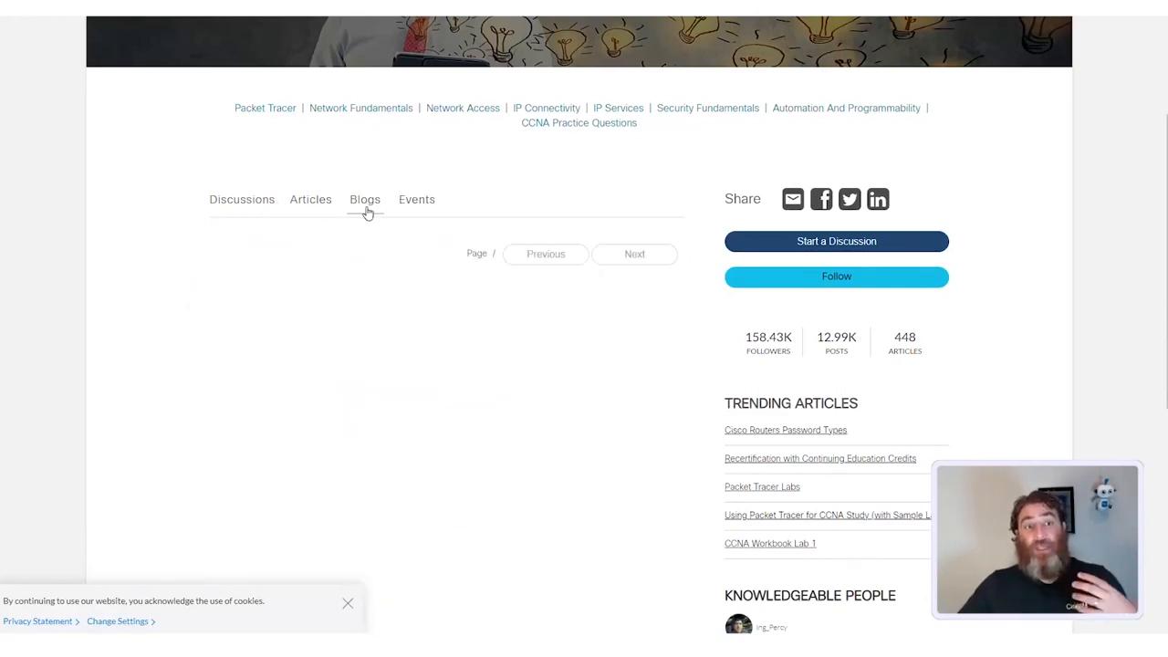
click(365, 199)
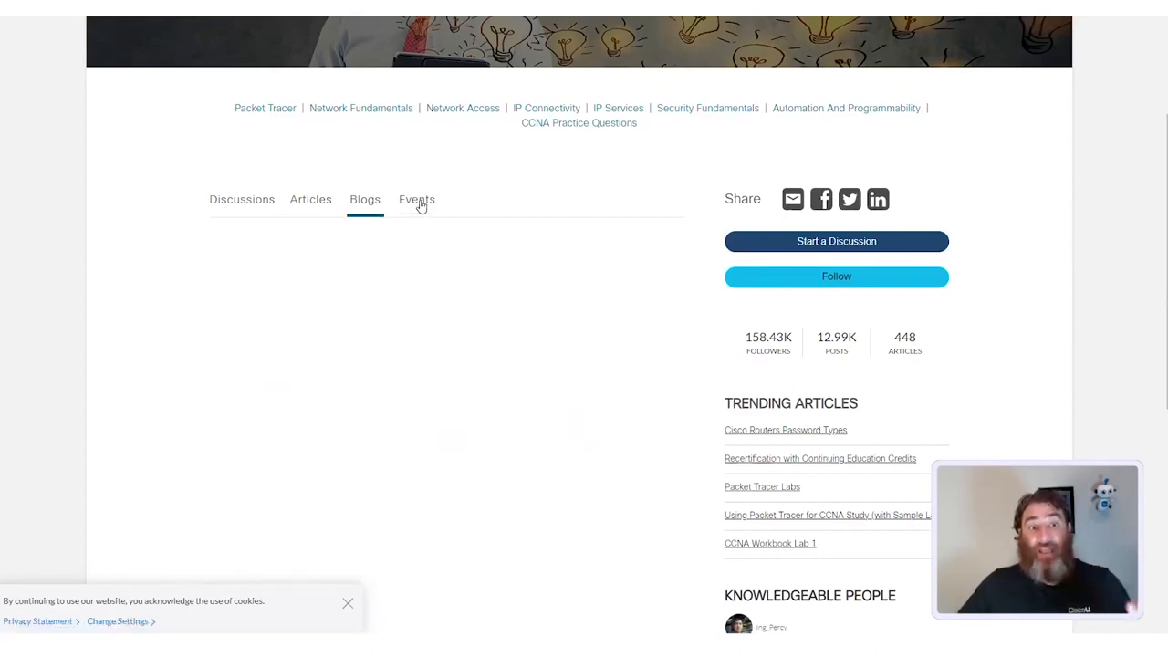
click(416, 199)
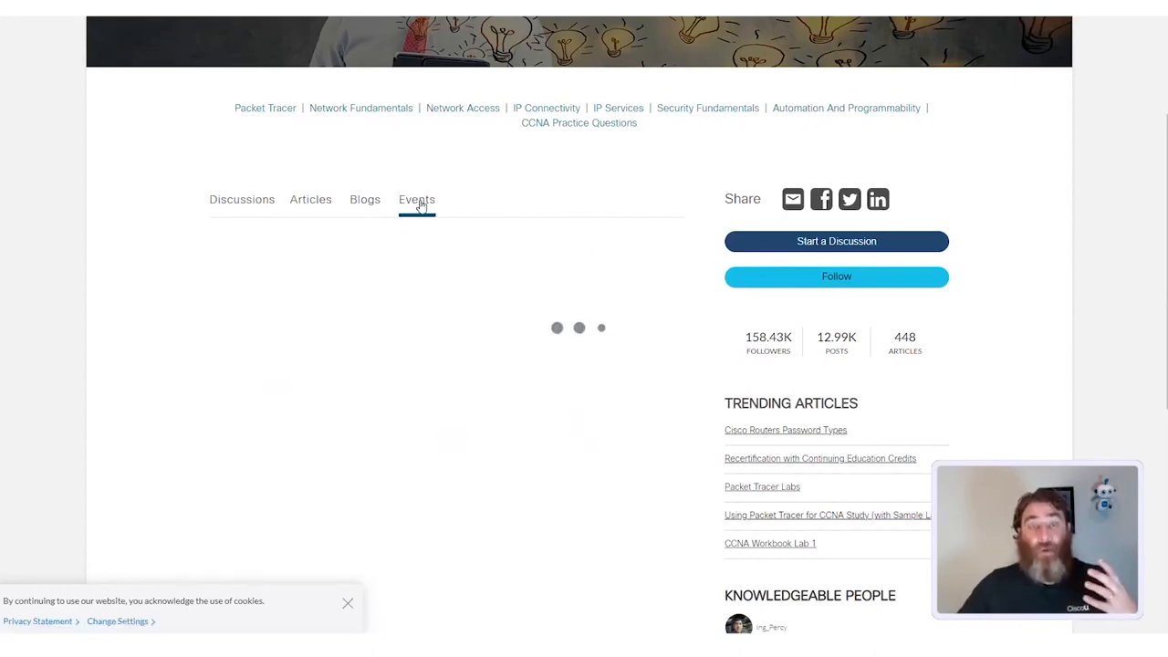
click(416, 199)
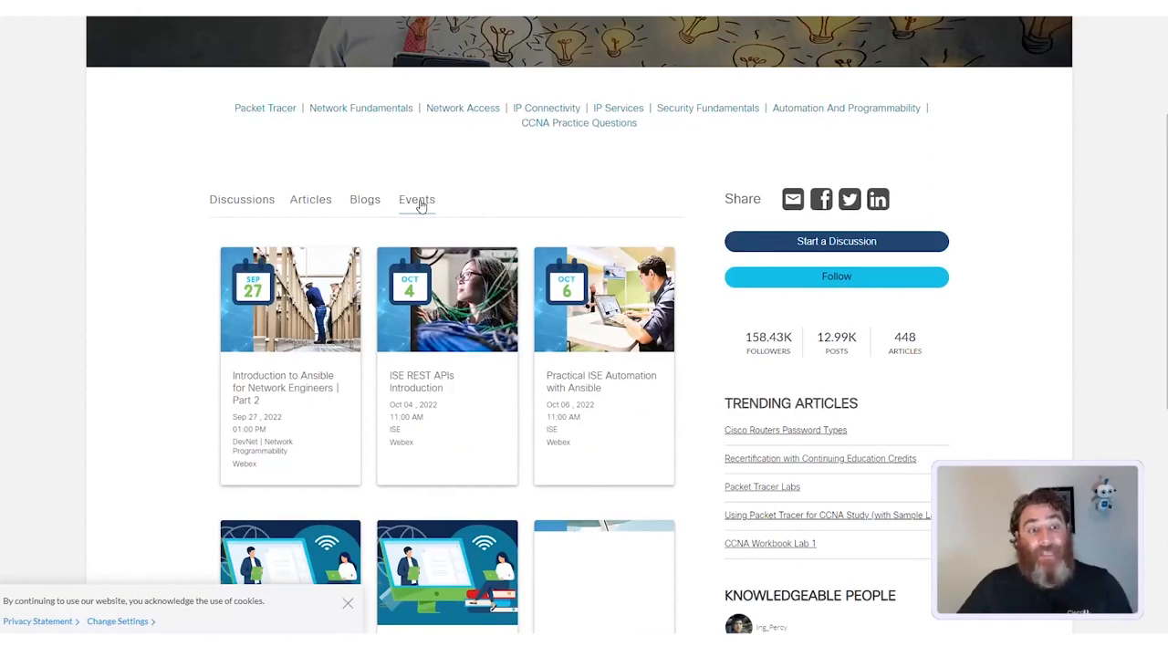
click(416, 199)
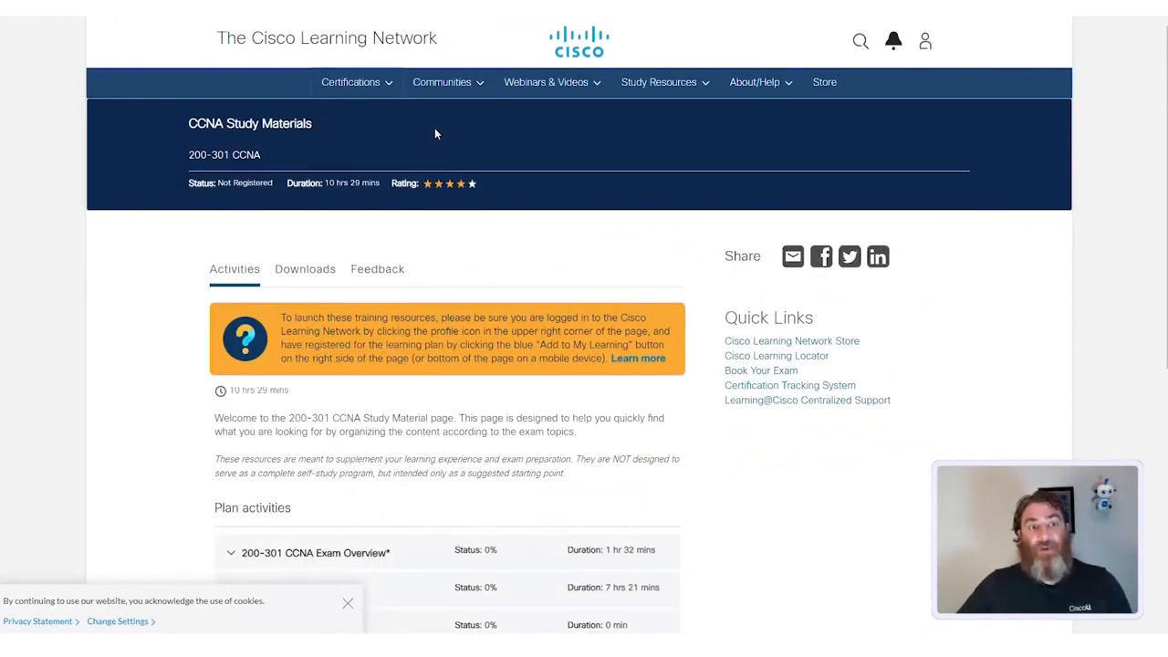
mouse_move(332, 197)
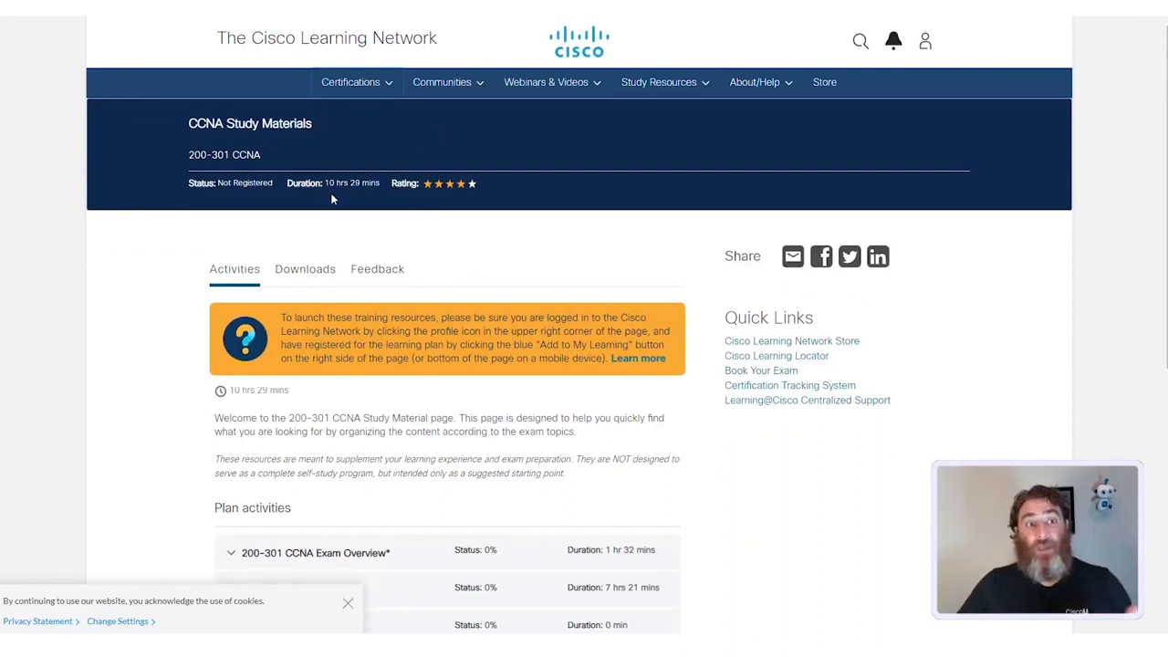
Scroll to the plan activities on the CCNA Study Materials page and expand the Network Fundamentals row
scroll(down, 3)
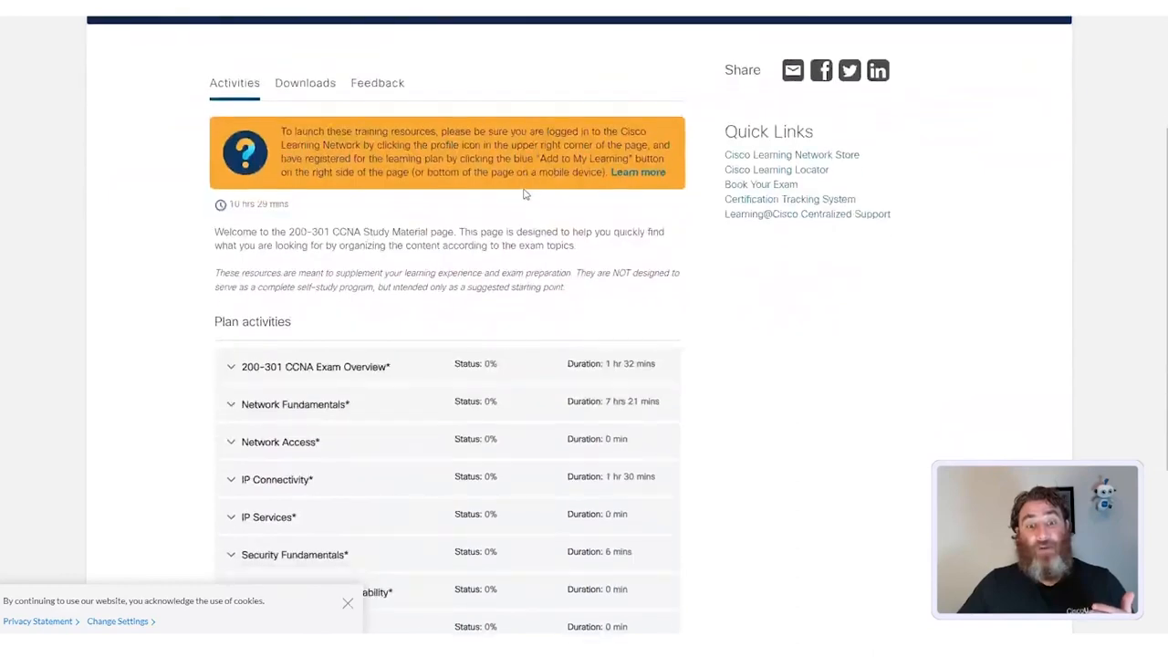
scroll(down, 3)
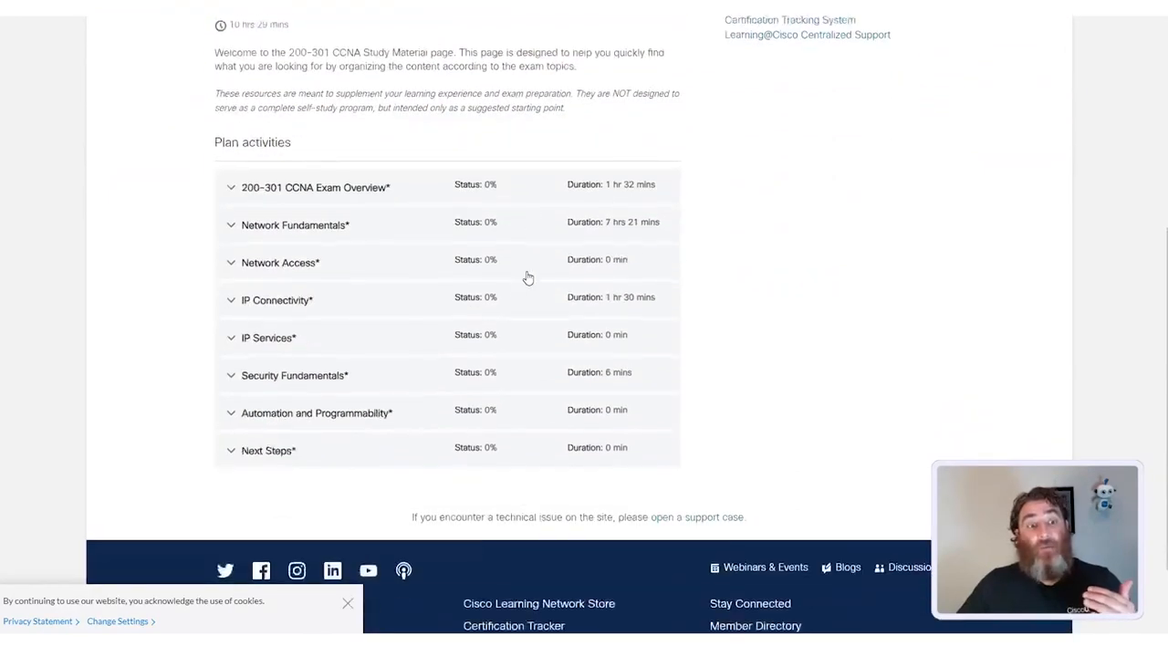
scroll(down, 3)
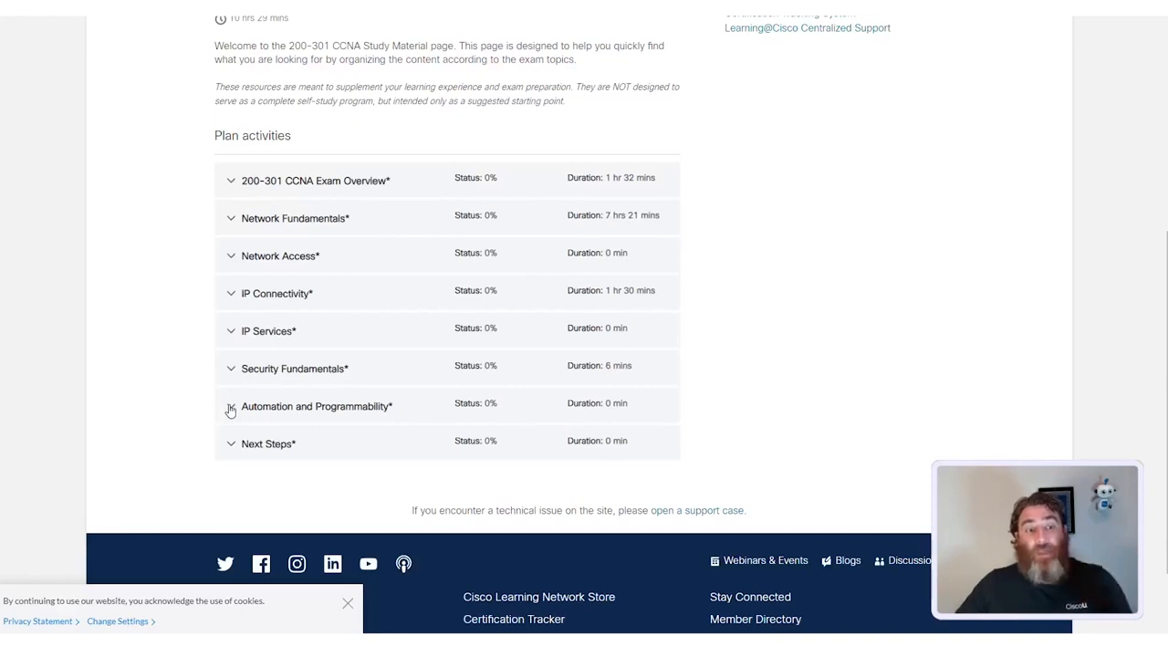
click(230, 405)
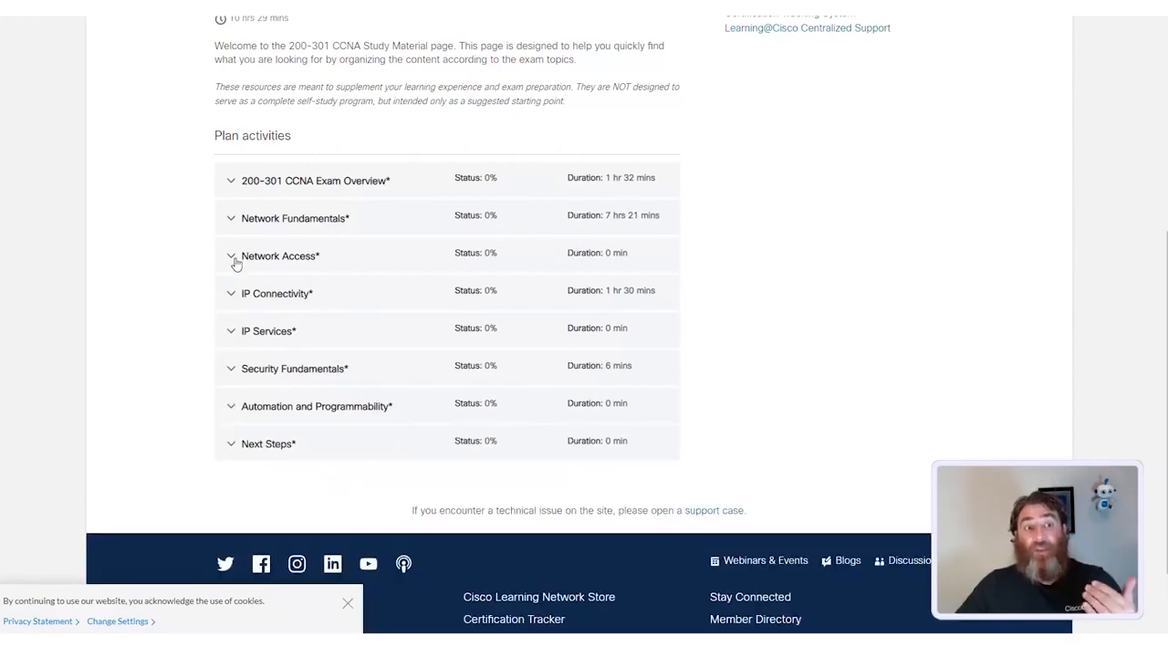
mouse_move(233, 230)
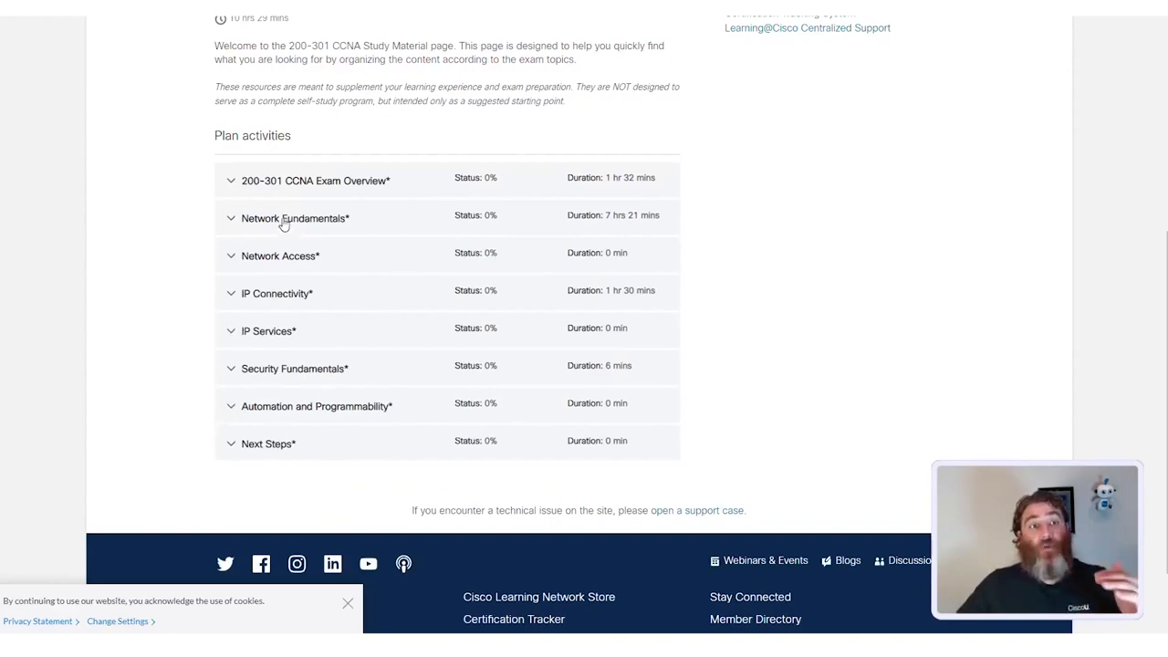
mouse_move(317, 168)
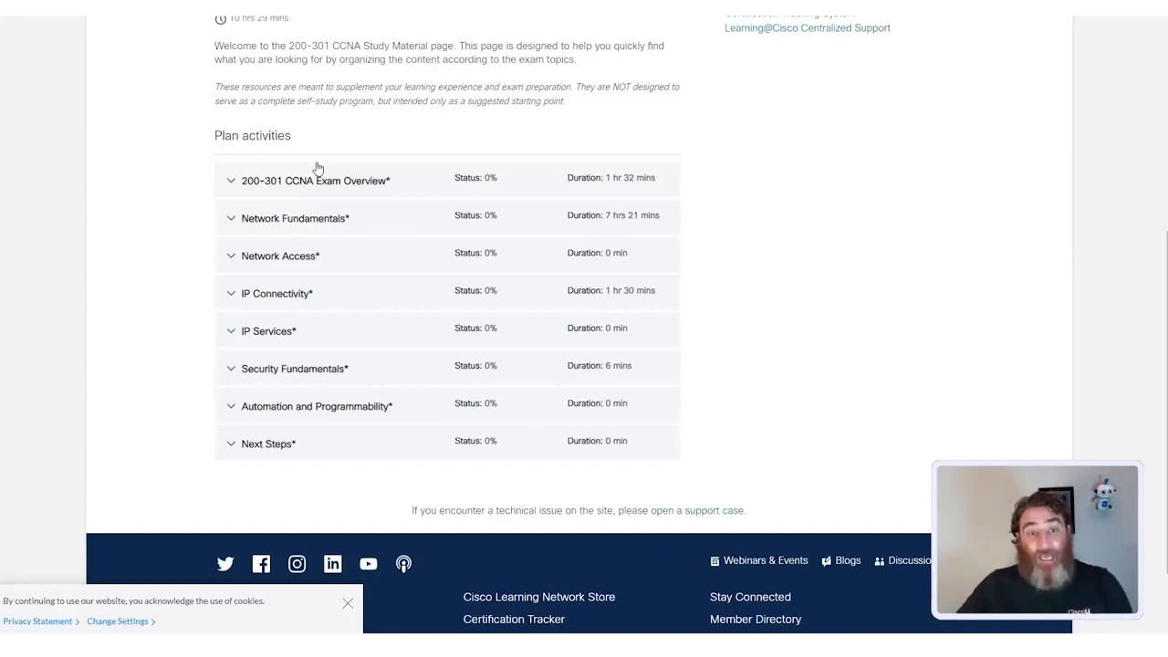
mouse_move(460, 219)
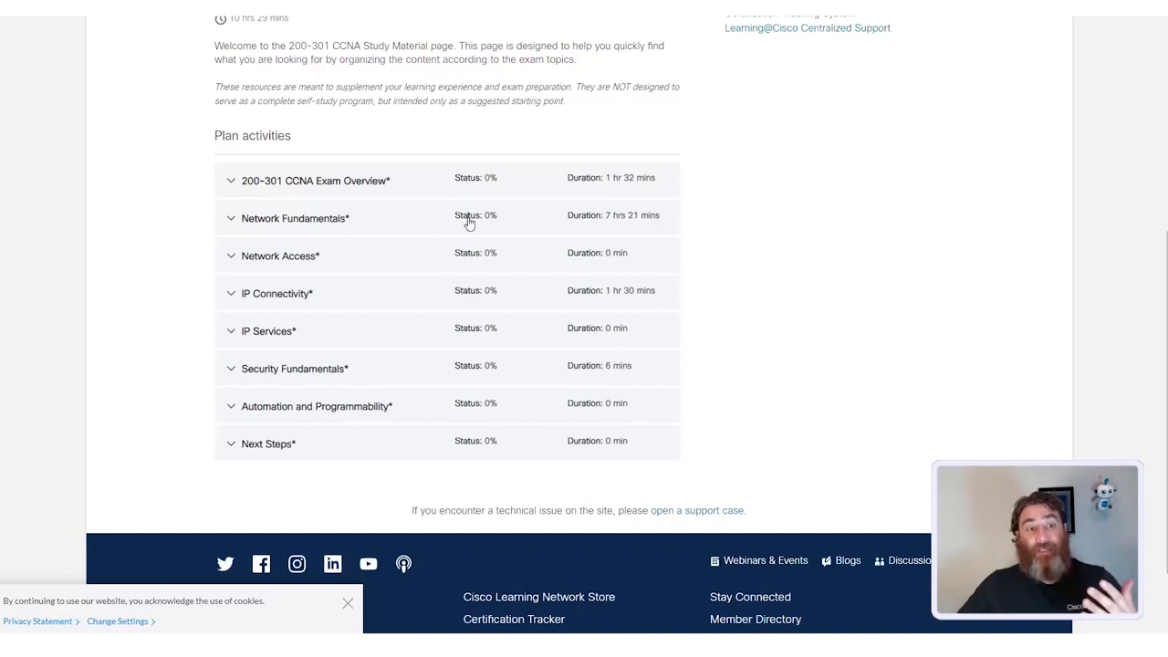
click(230, 219)
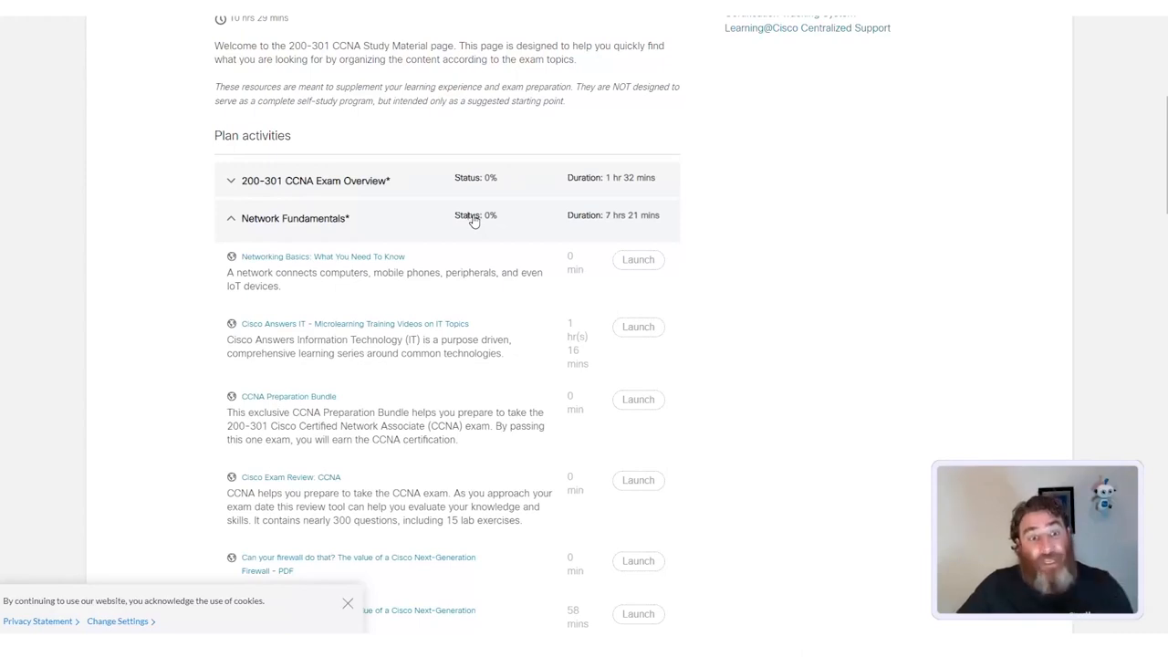
Open the Implementing and Administering Cisco Solutions (CCNA) v1.0 course page in the Store
click(230, 219)
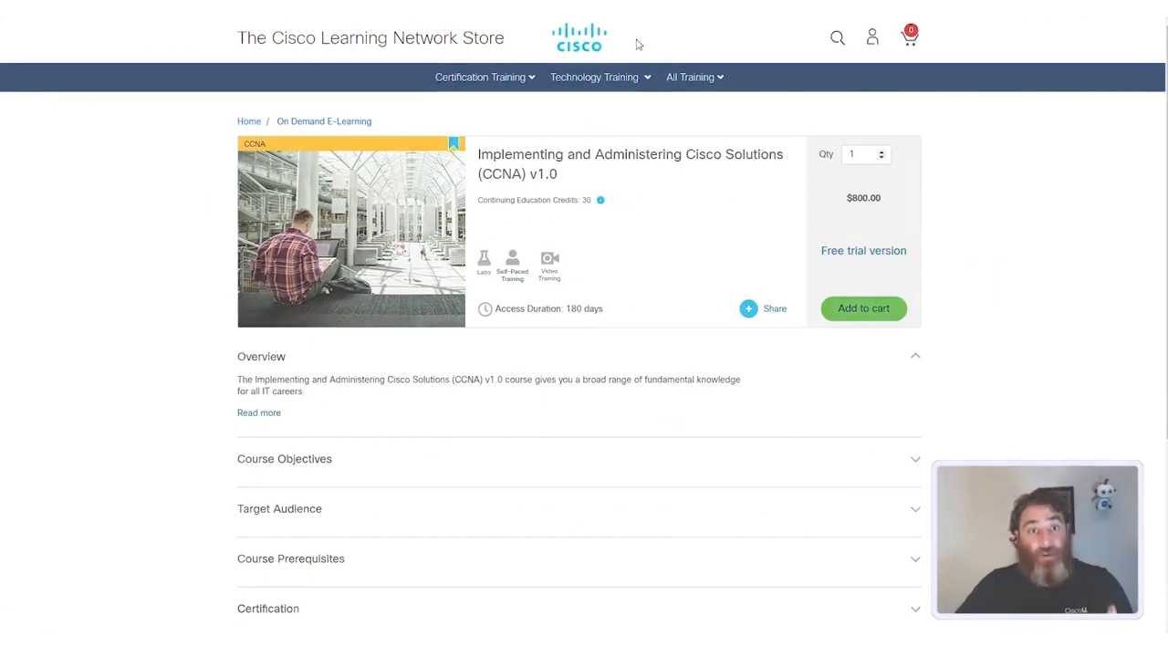
From the Store home, list the CCNA training products and scroll from the CCNA course and labs to Exam Review
click(480, 77)
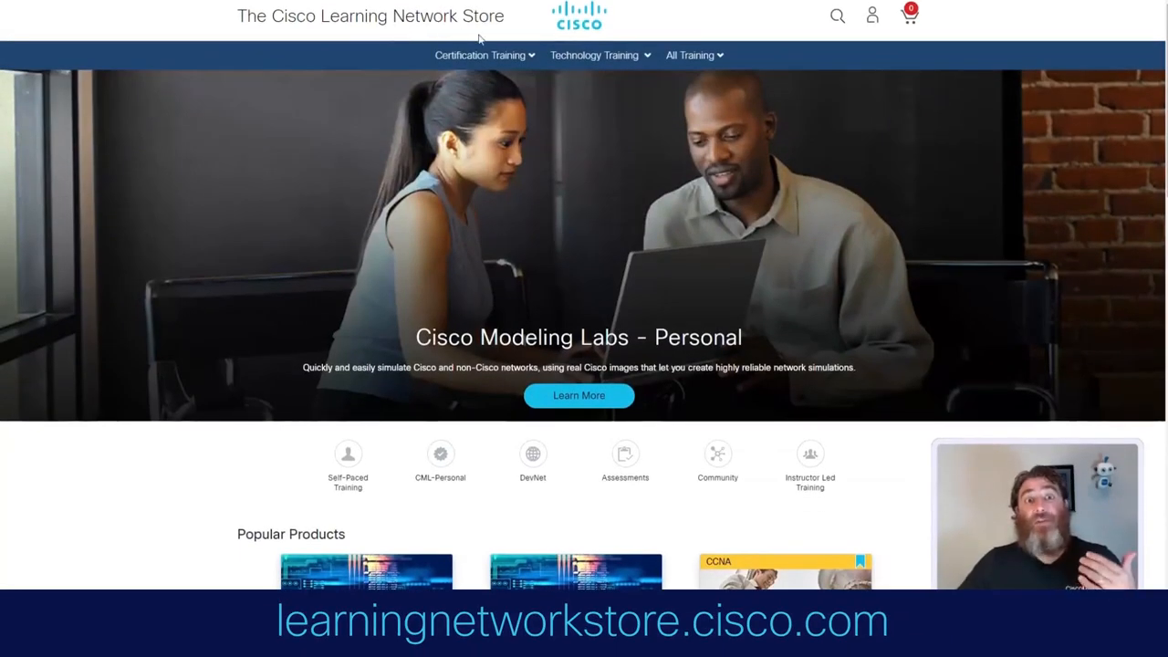
click(480, 55)
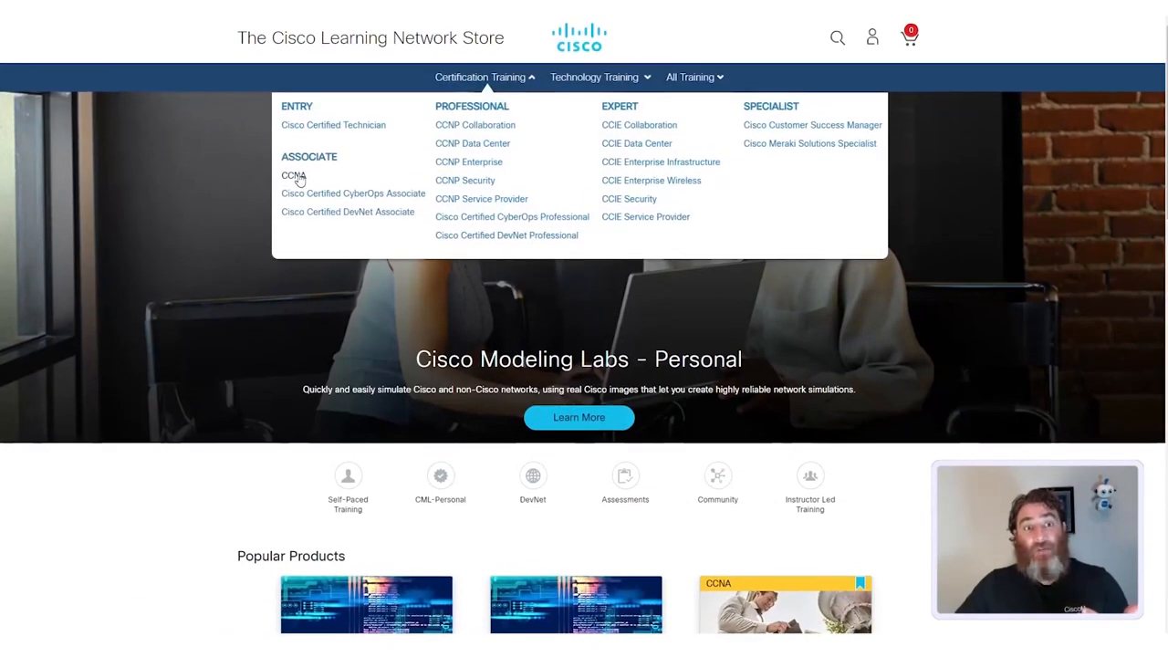
click(292, 176)
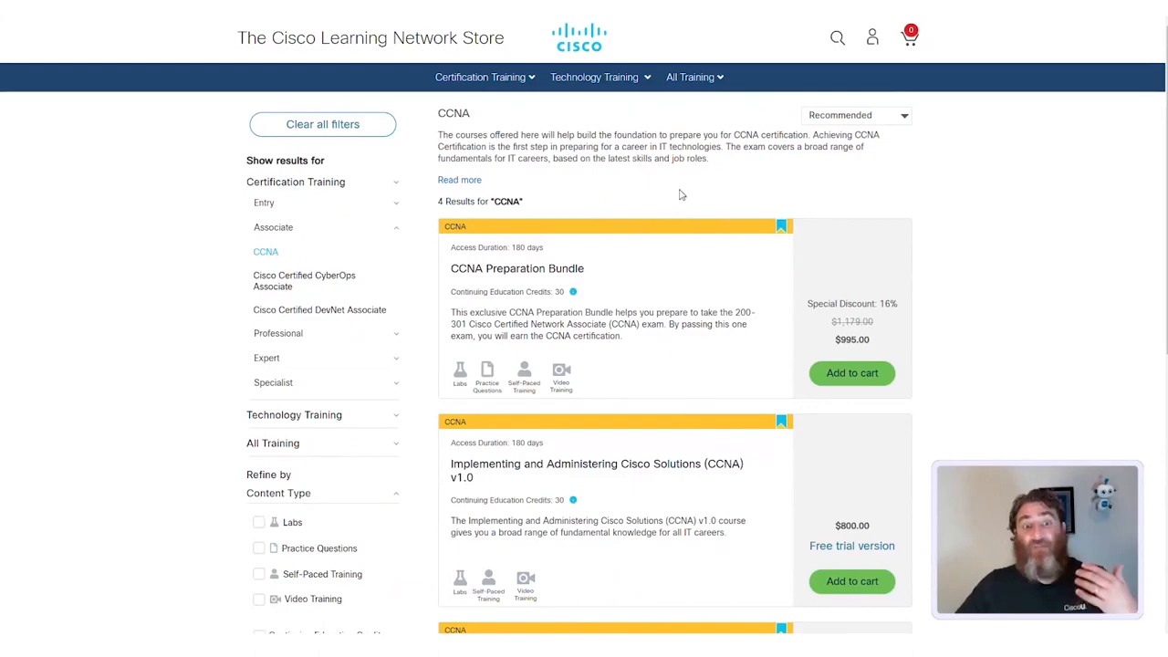
scroll(down, 3)
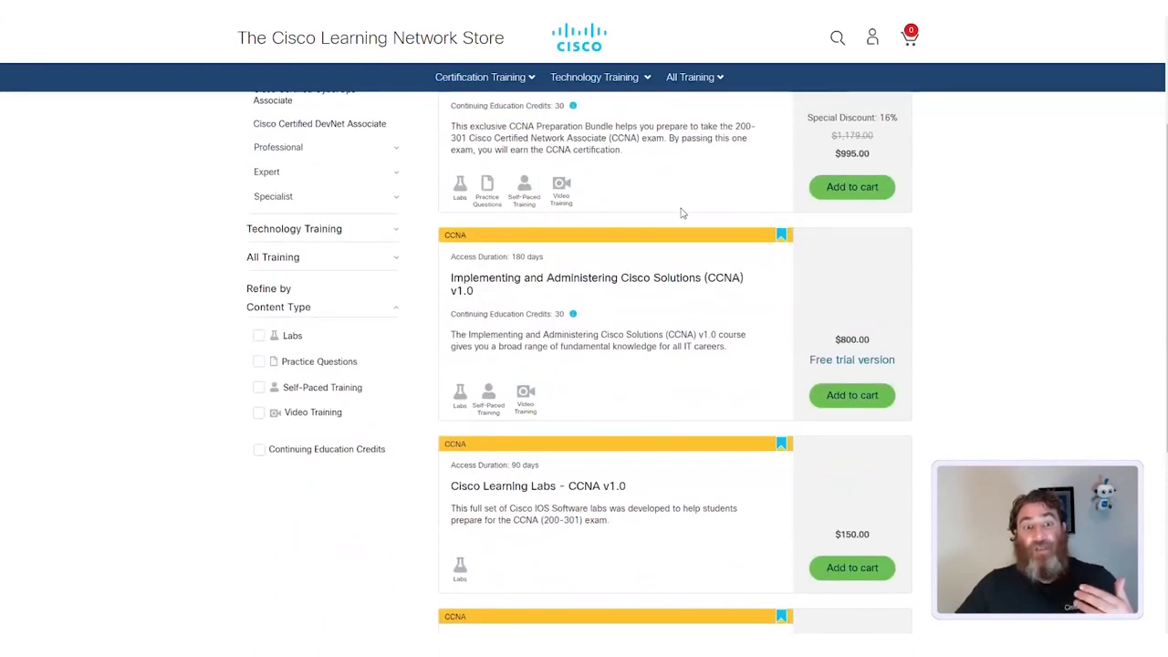
scroll(down, 3)
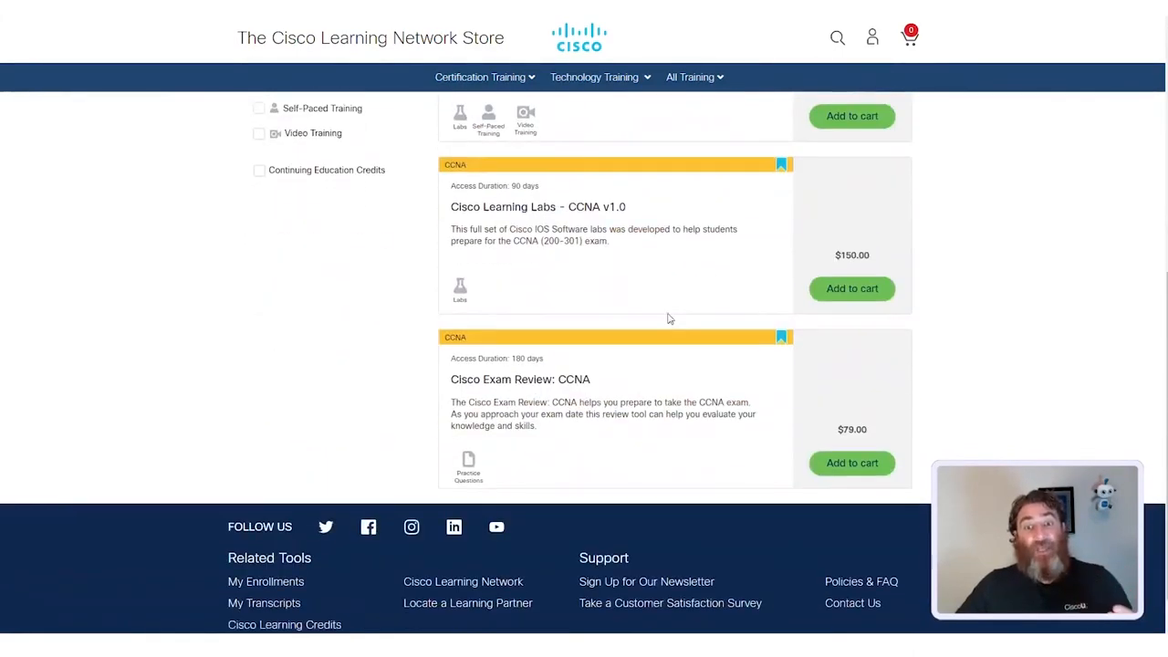
mouse_move(655, 383)
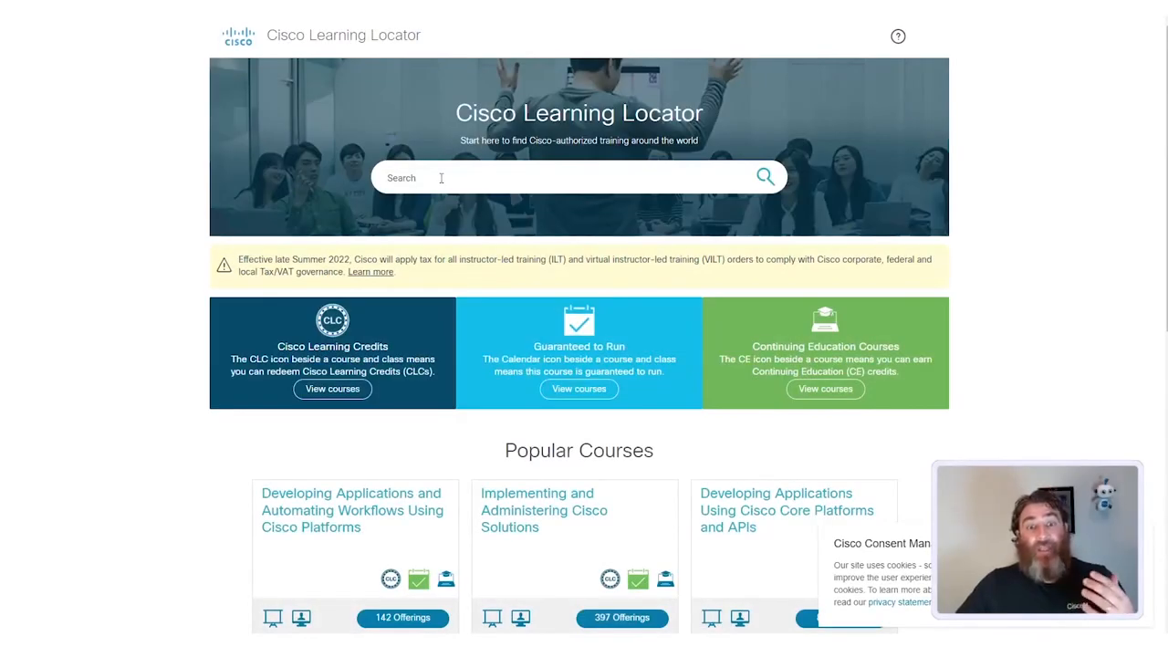
mouse_move(502, 179)
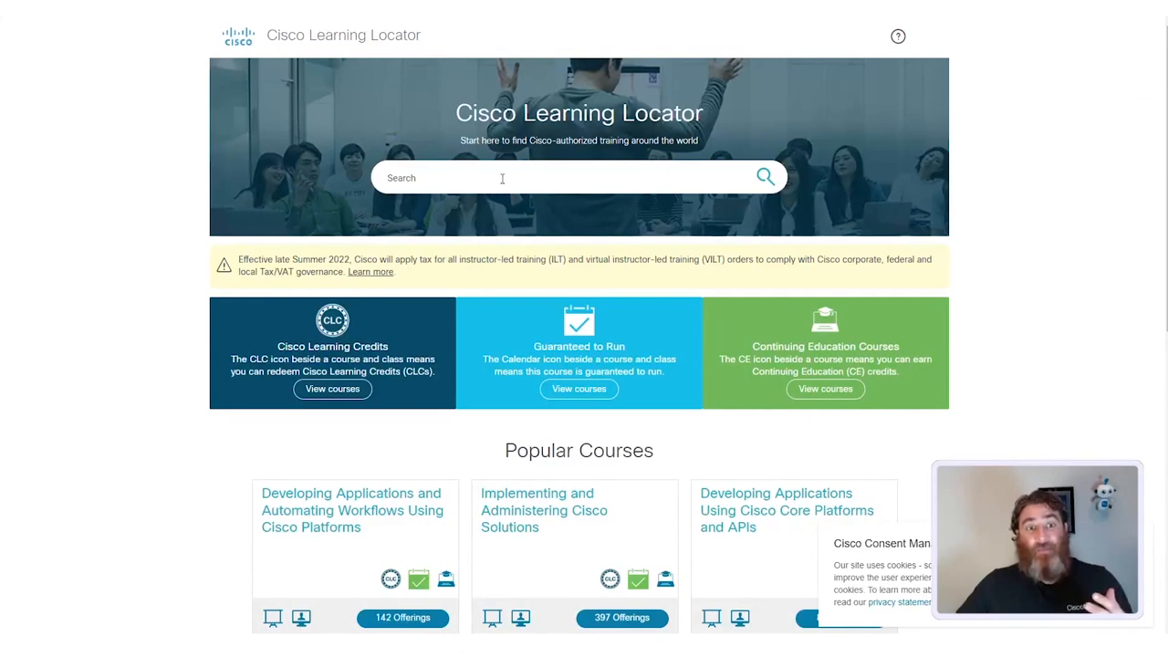
mouse_move(526, 155)
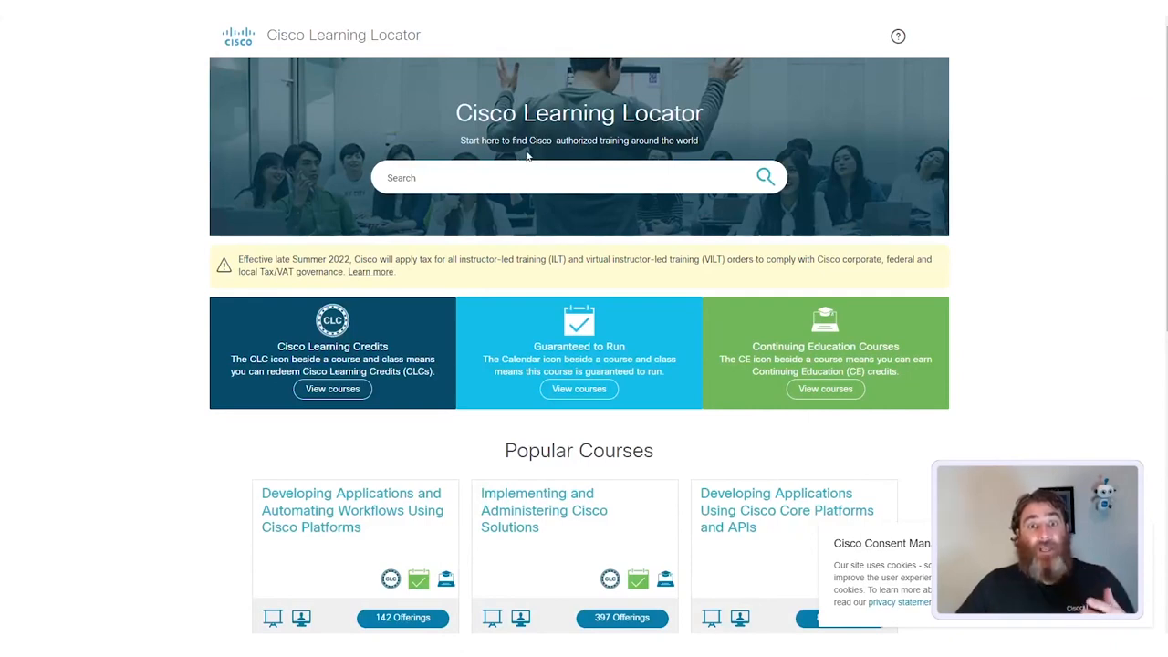
Scroll the Learning Locator home page down to its Popular Courses and Technology categories
scroll(down, 3)
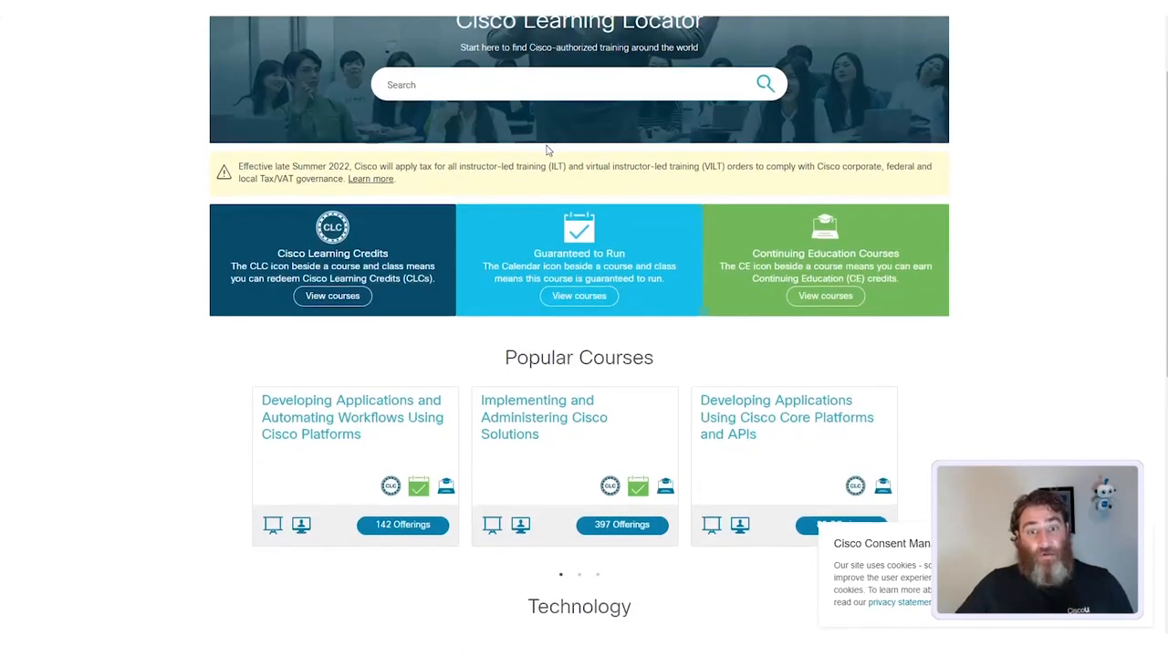
scroll(down, 3)
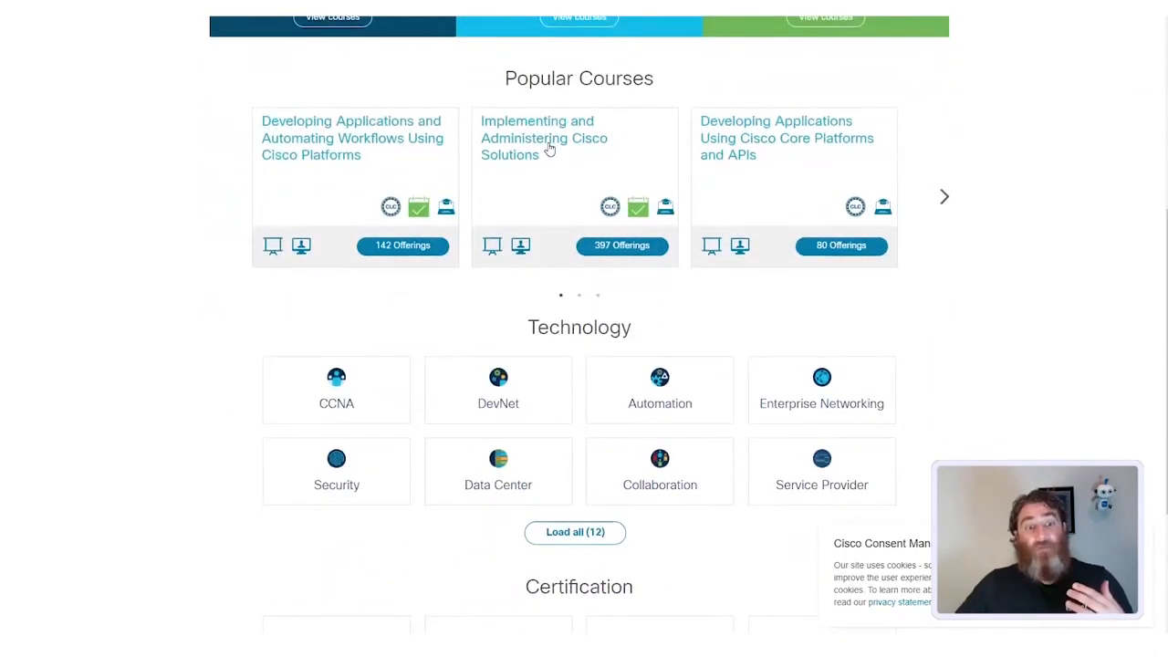
mouse_move(365, 390)
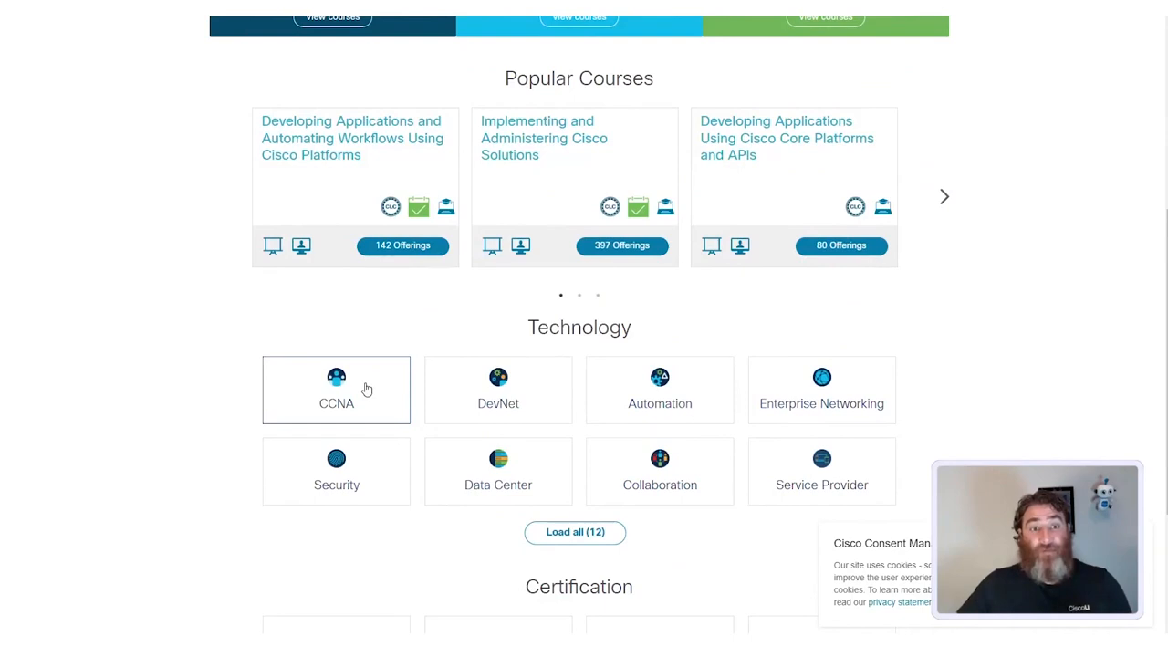
Filter Learning Locator results to the CCNA technology, listing its two authorized courses
click(336, 391)
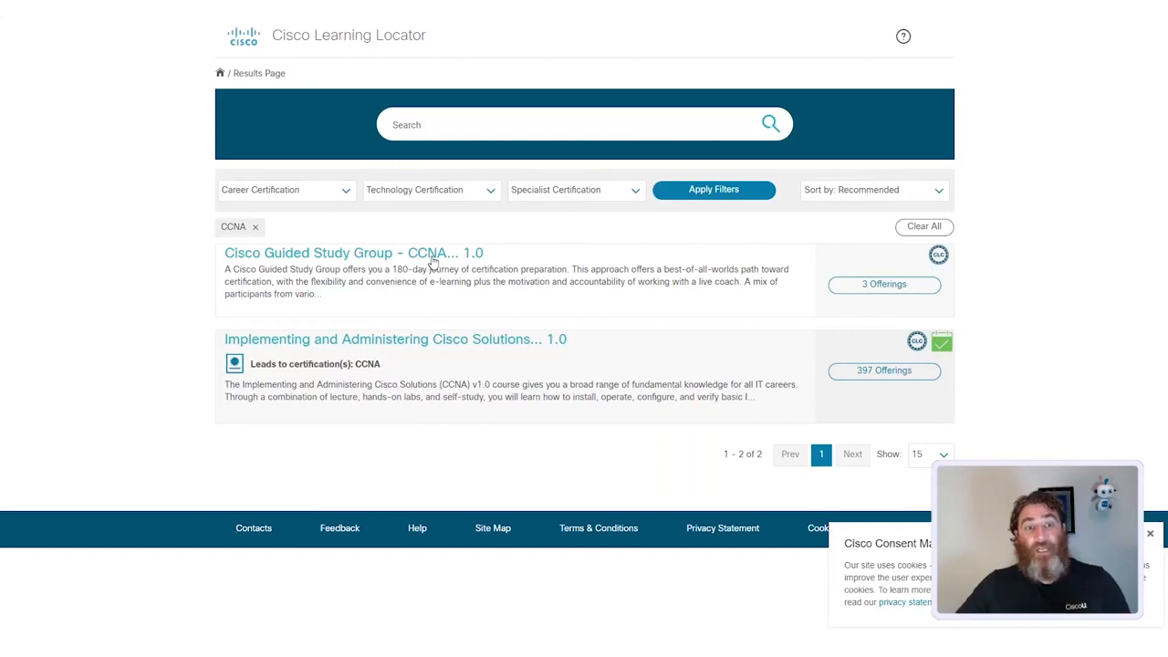
mouse_move(883, 370)
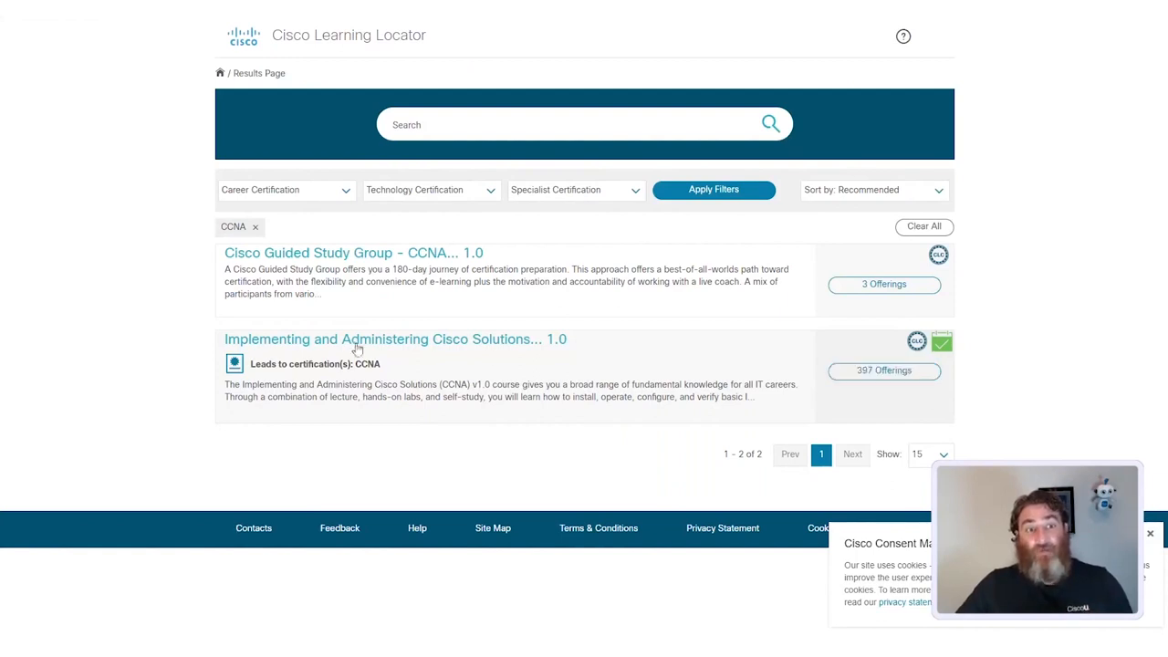
mouse_move(511, 351)
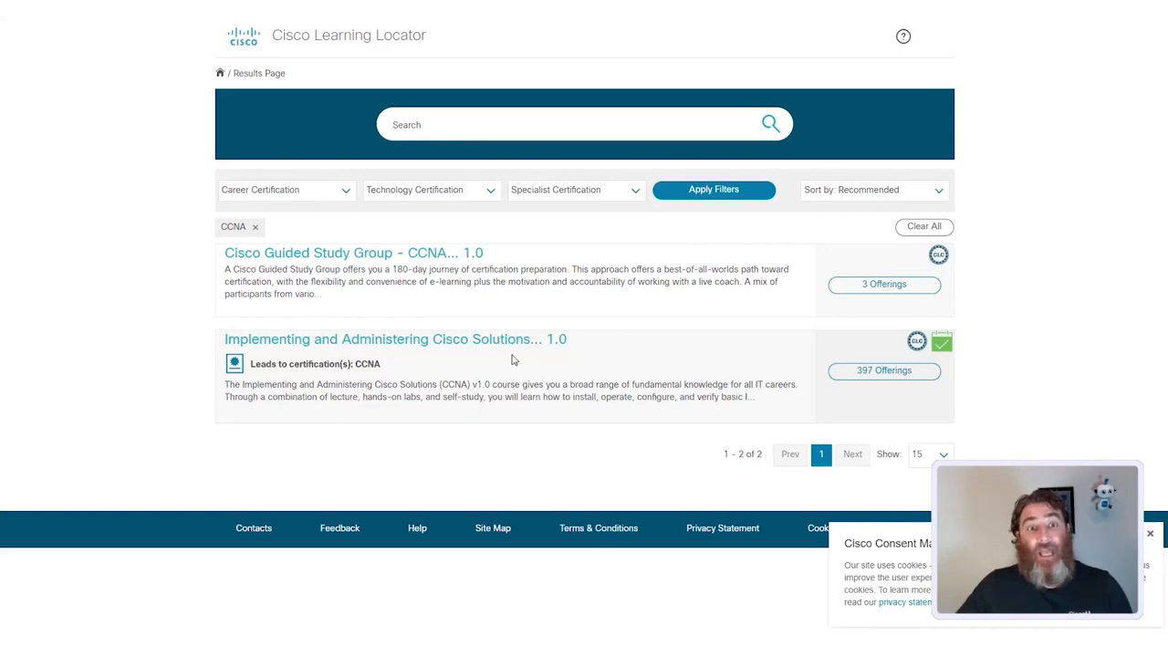
mouse_move(938, 255)
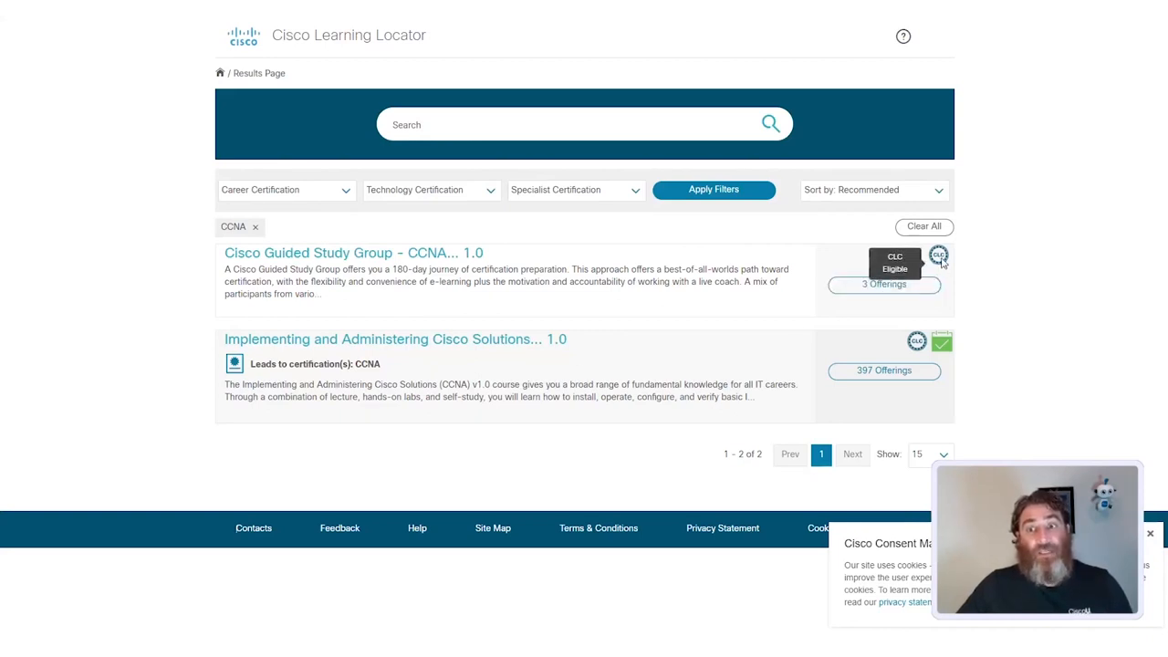
mouse_move(917, 341)
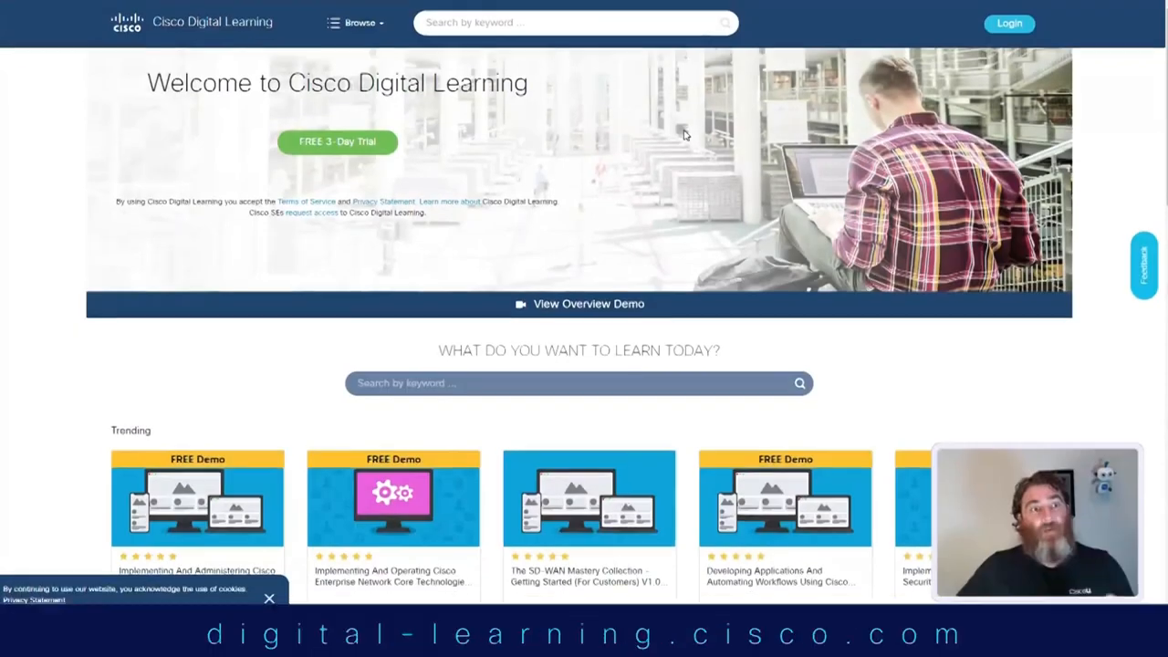
Scroll the Digital Learning welcome page past the free 3-day trial to the trending course demos
scroll(down, 3)
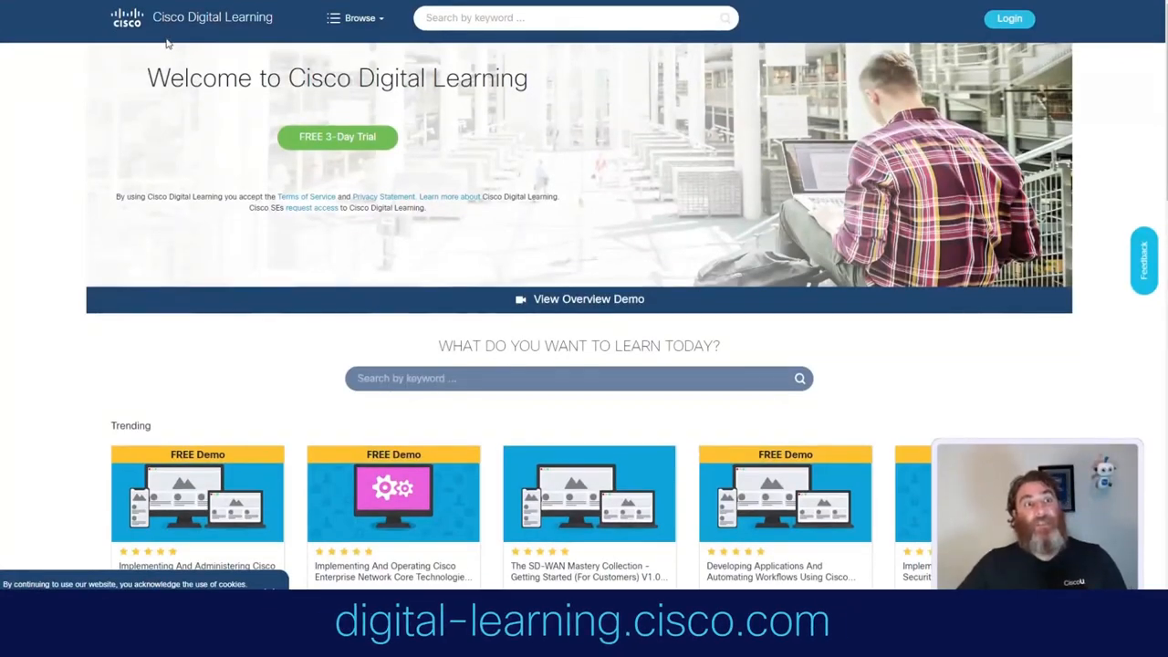
mouse_move(254, 35)
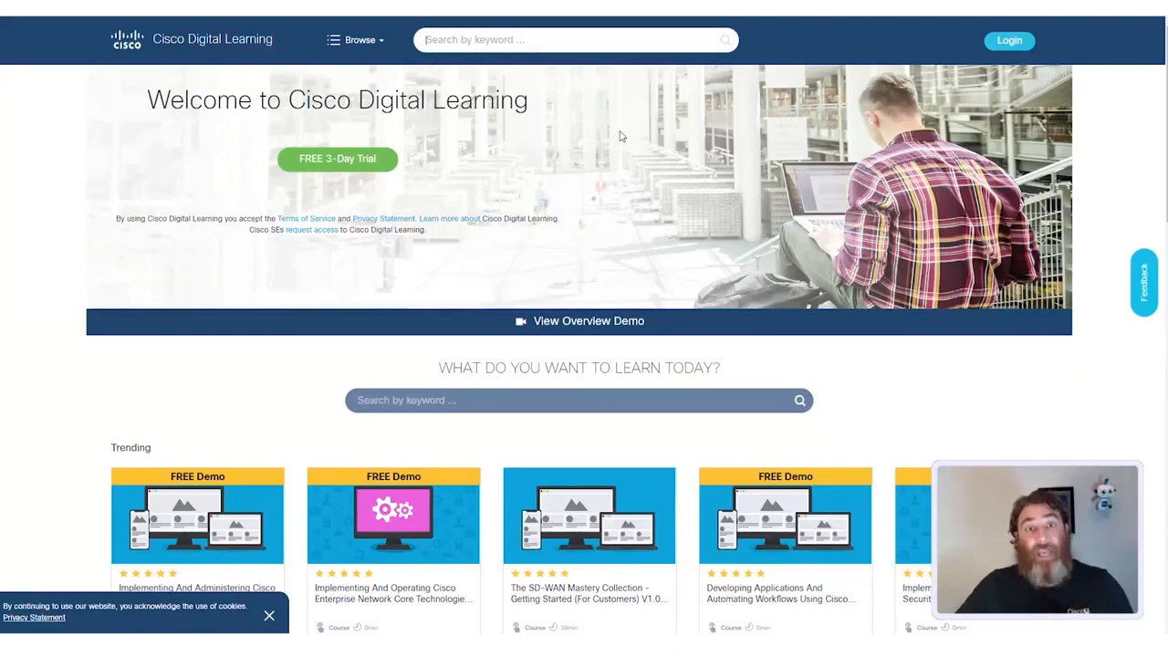
scroll(down, 3)
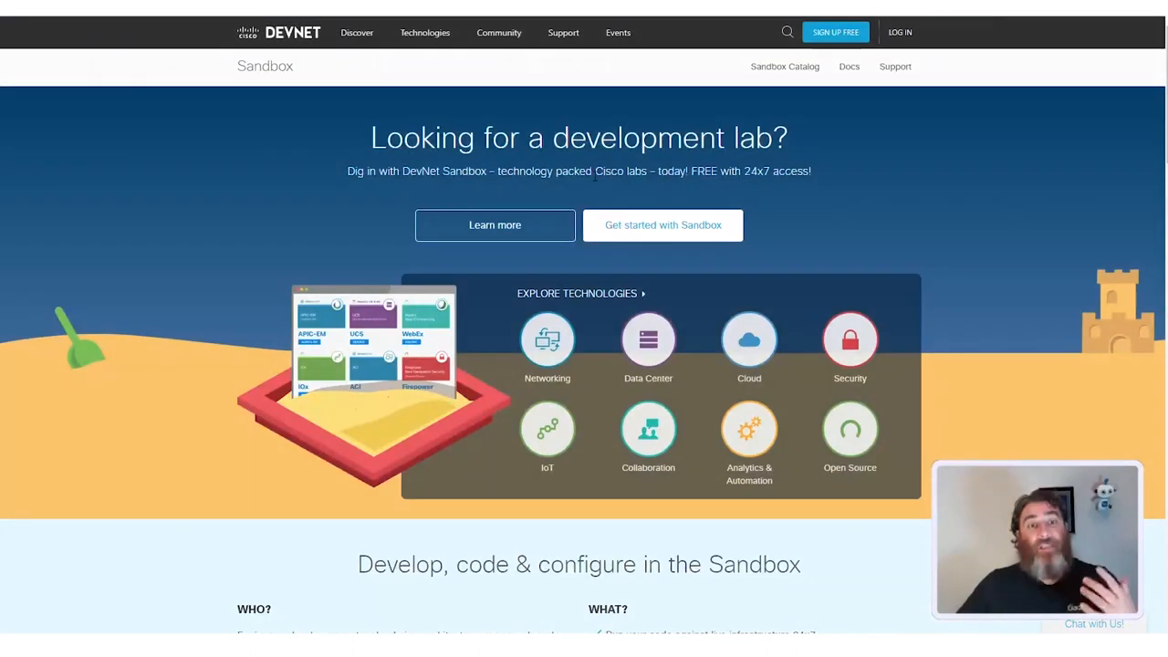
Start 'Get started with Sandbox' on the DevNet Sandbox page, bringing up the login choices
scroll(down, 3)
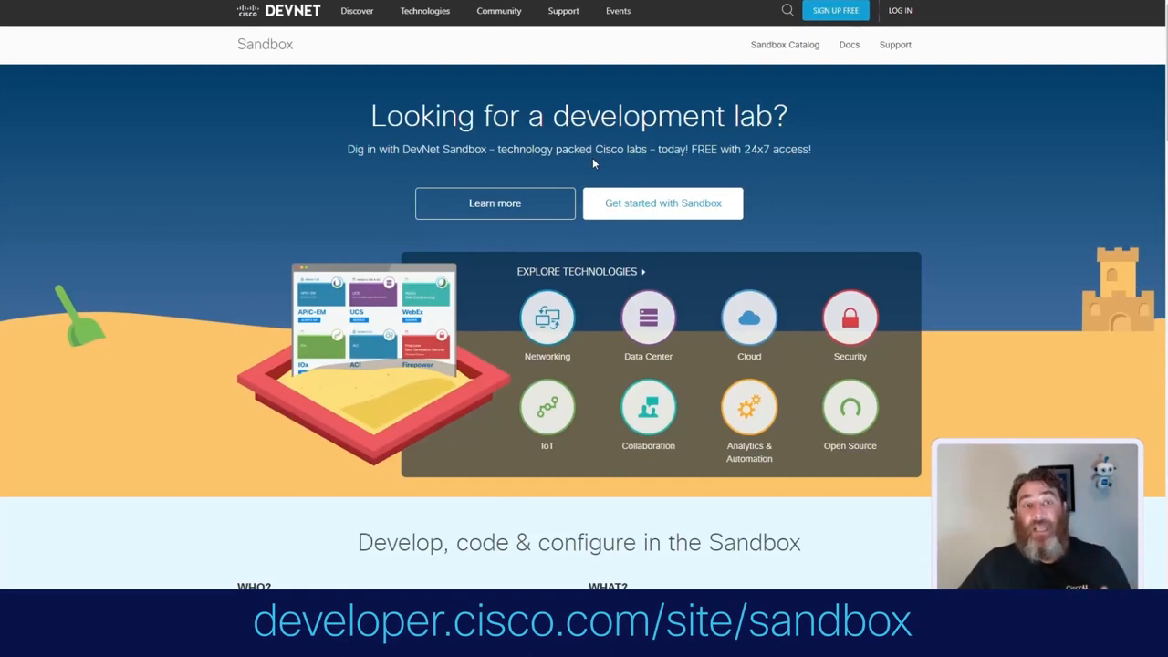
mouse_move(646, 197)
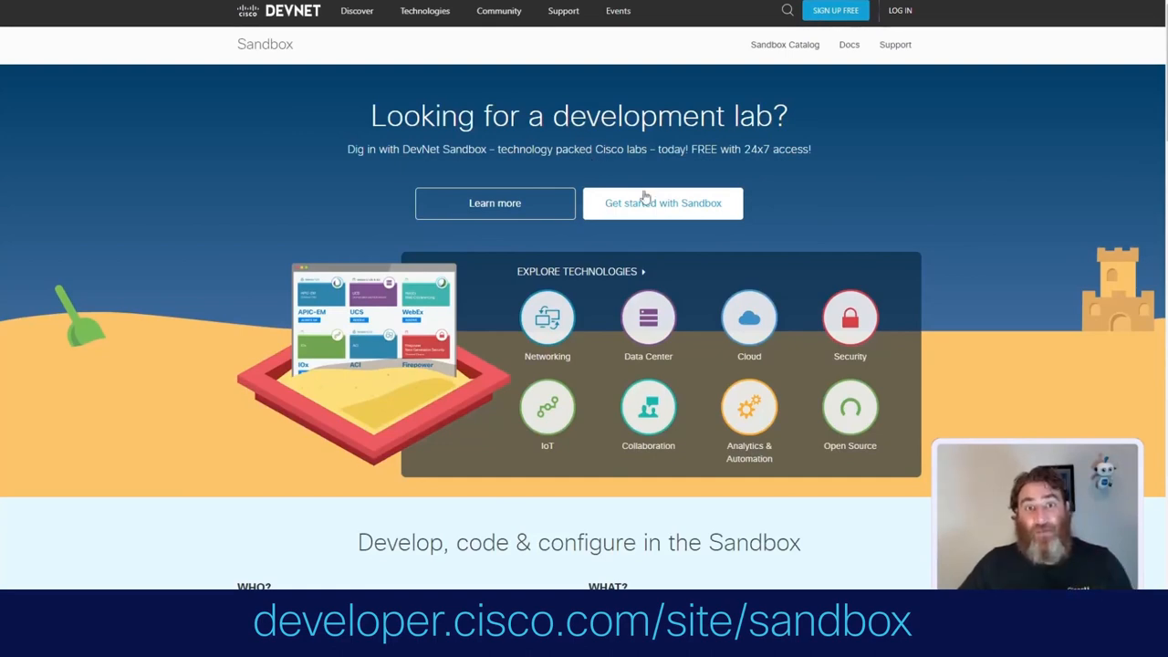
click(663, 203)
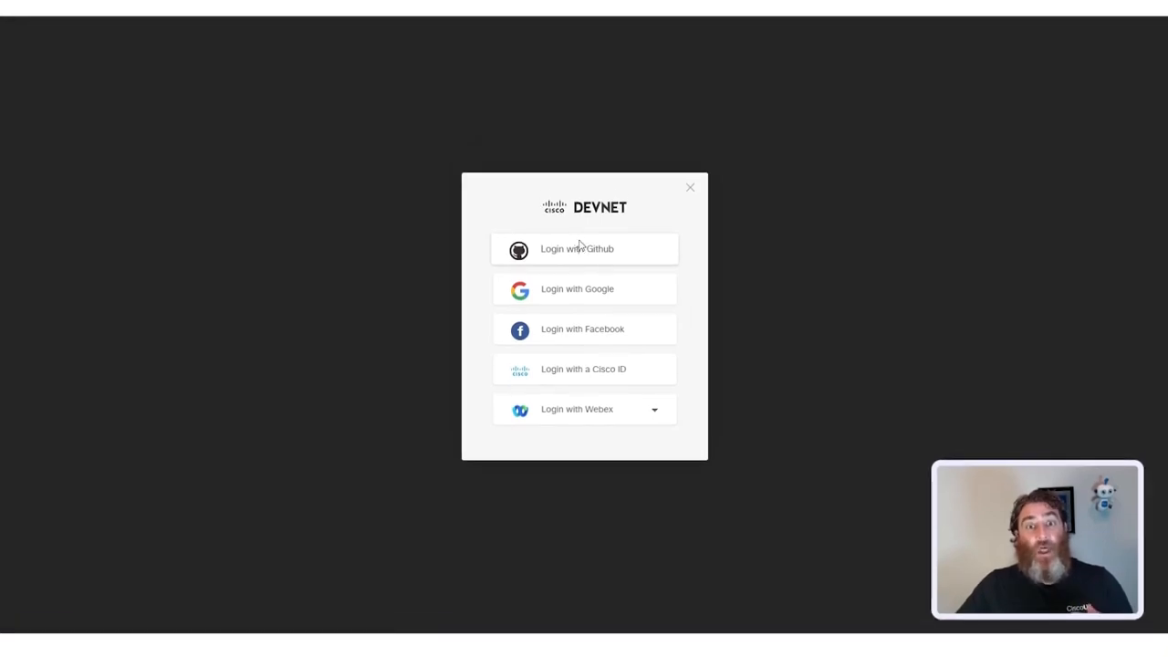
Sign in to DevNet with a GitHub account to reach the catalog of 69 sandbox labs
click(577, 248)
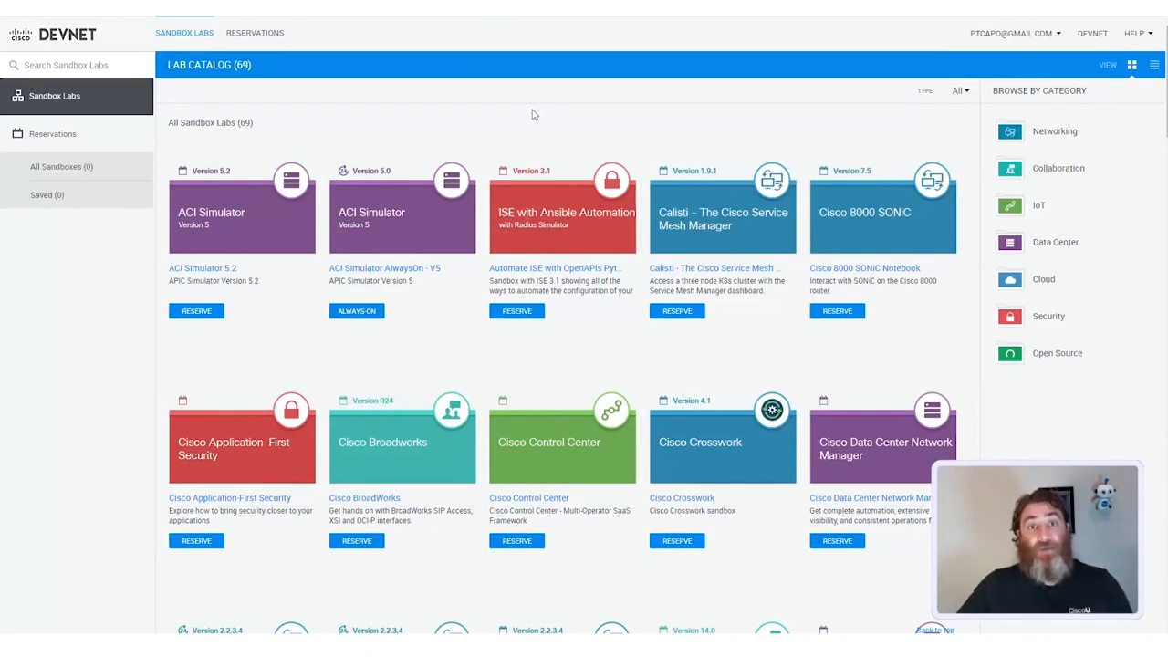
mouse_move(507, 124)
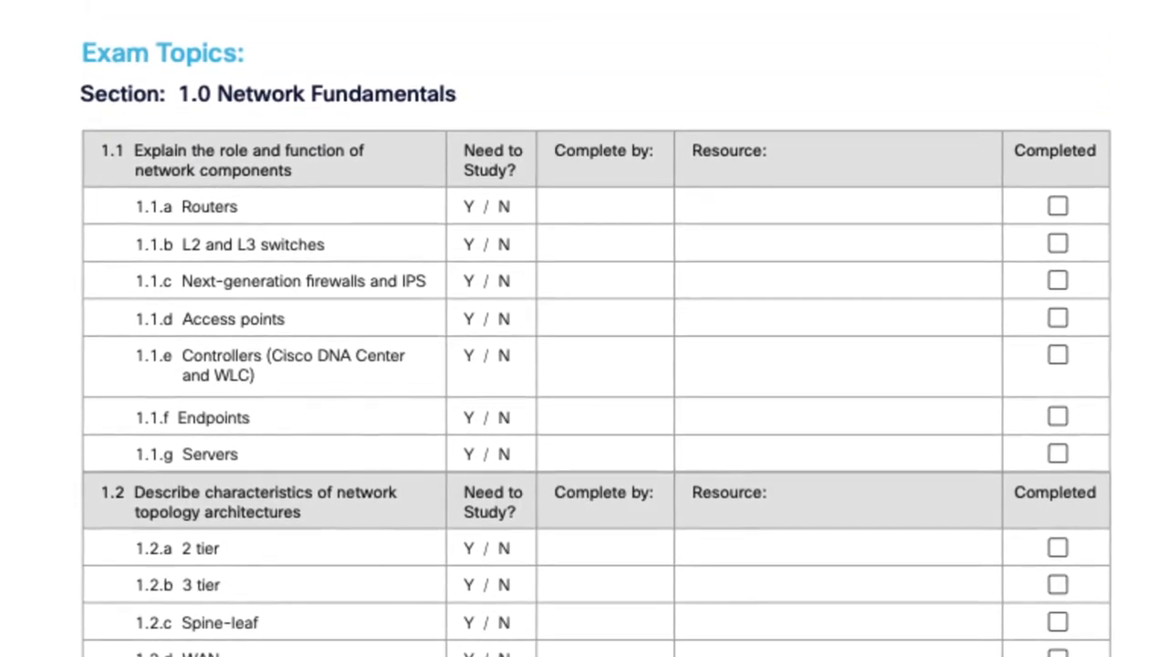
Scroll through Section 1.0 Network Fundamentals in the CCNA exam topics tracker
scroll(down, 3)
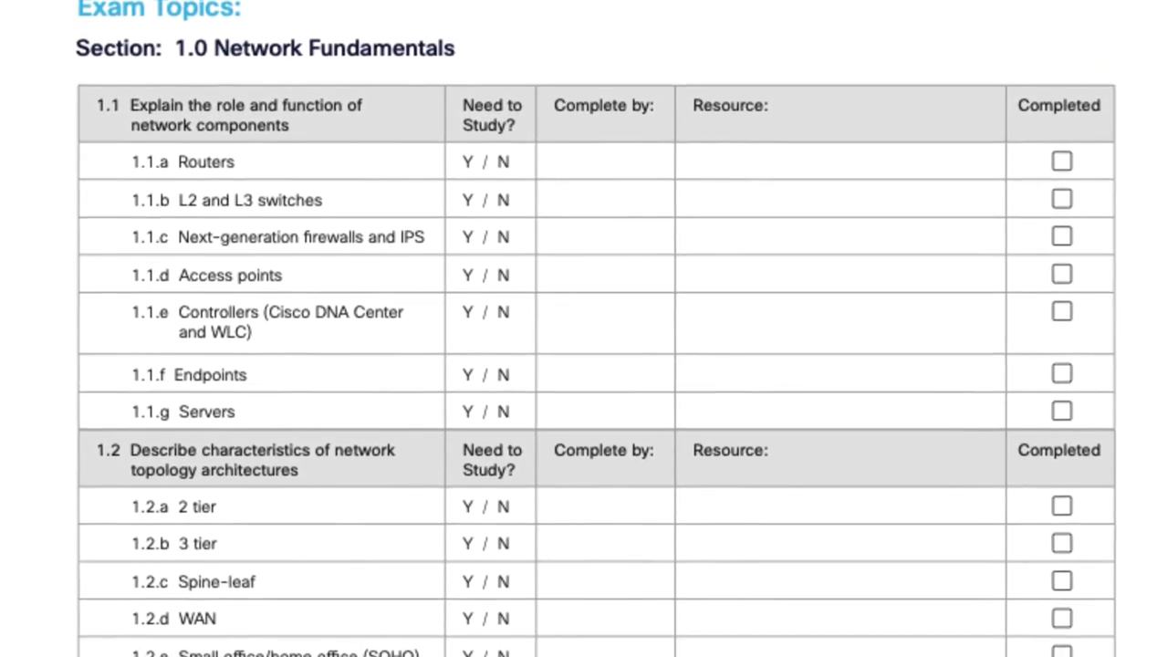
scroll(down, 3)
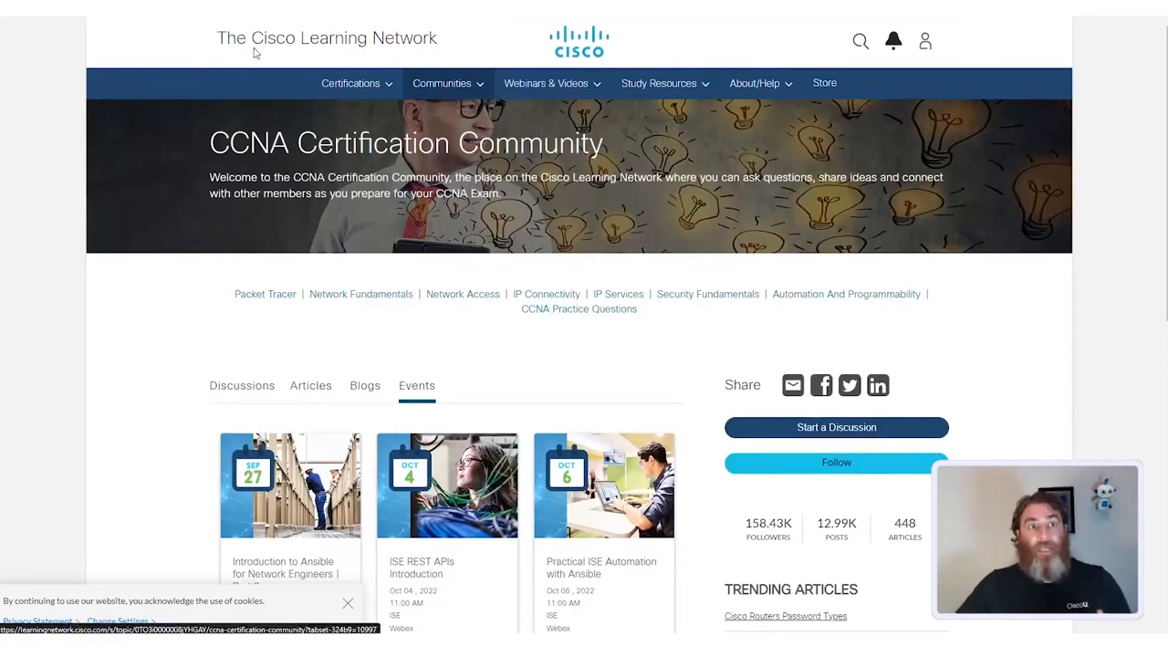
mouse_move(347, 62)
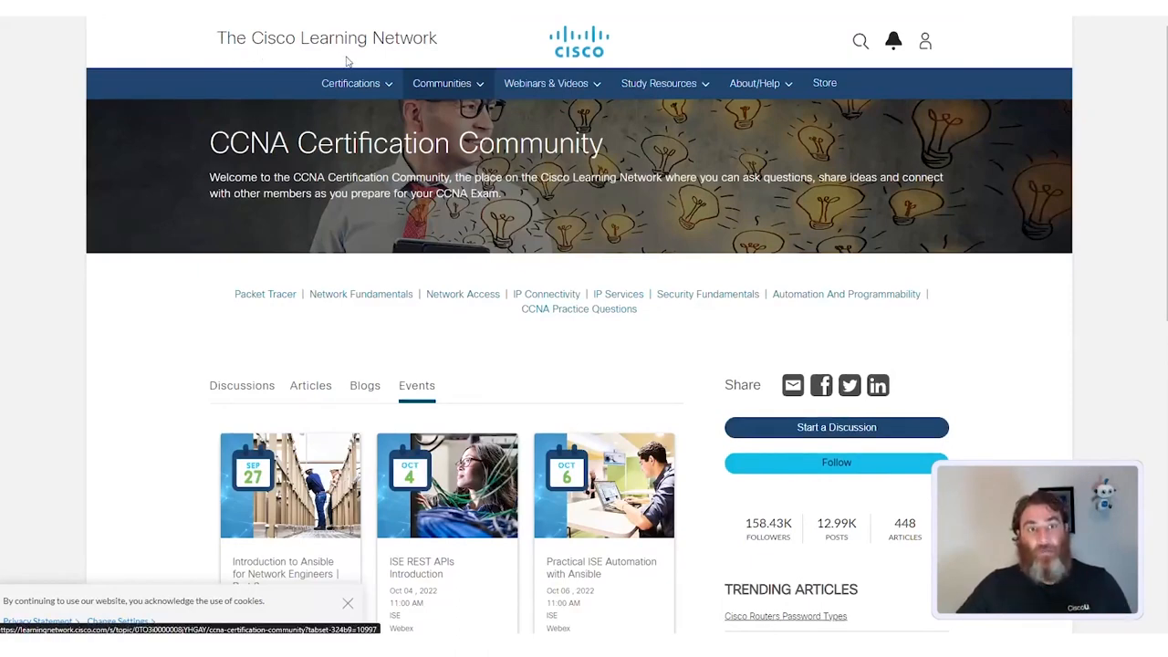